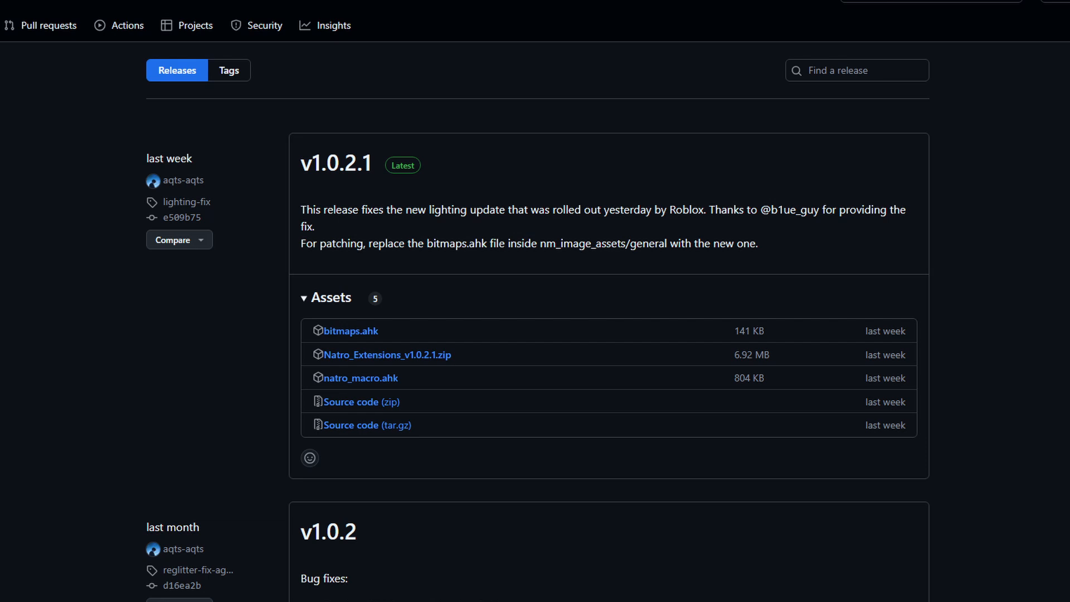
{"action": "mouse_move", "coordinate": [386, 354]}
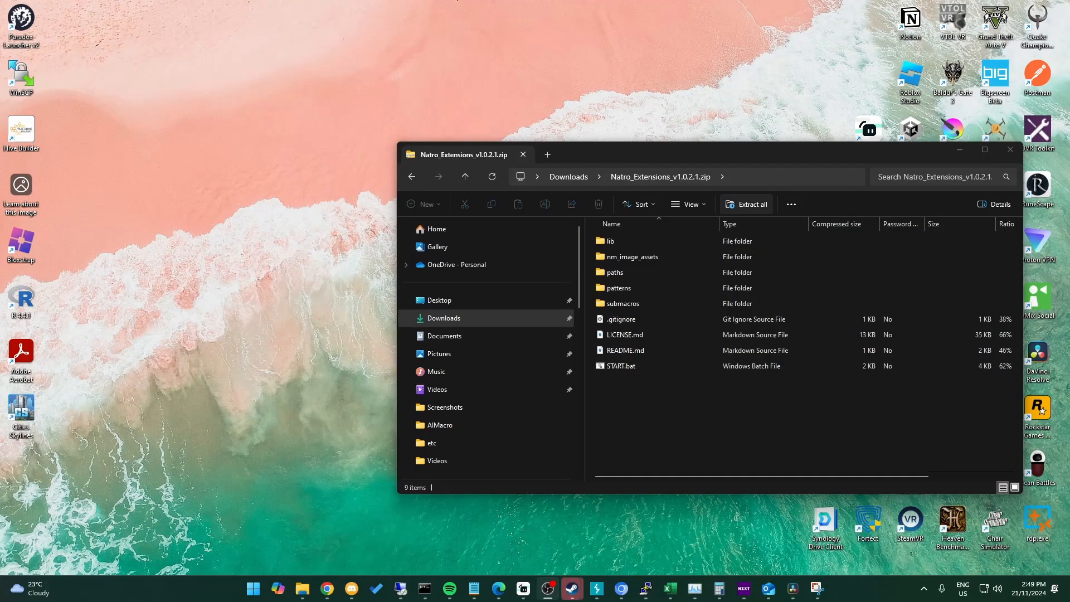
- Extract the Natro_Extensions_v1.0.2.1 zip to its own folder in Downloads and copy that folder
{"action": "left_click", "coordinate": [746, 204]}
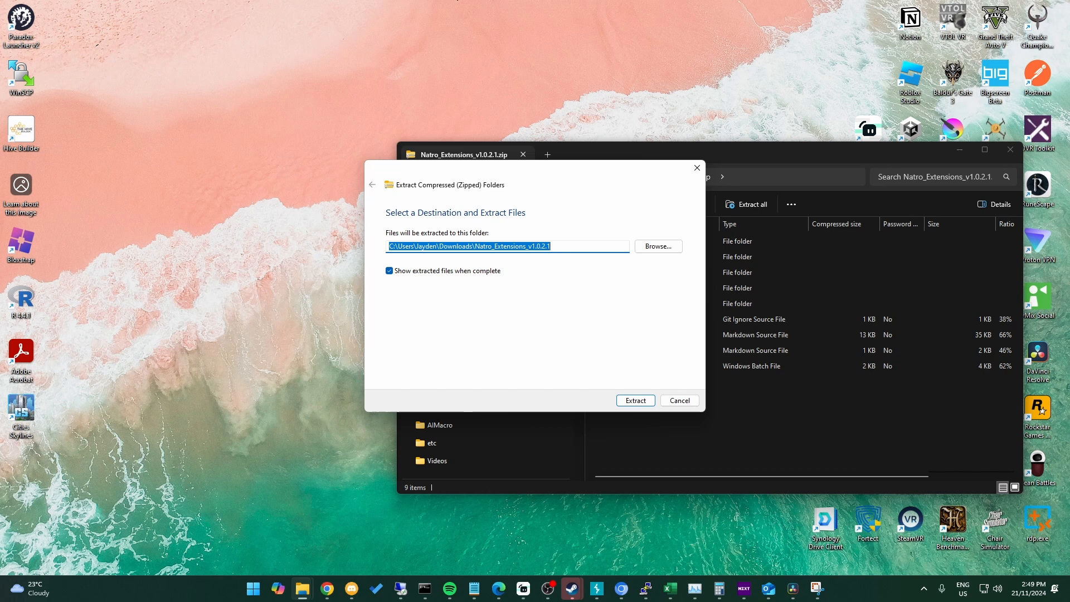
{"action": "left_click", "coordinate": [635, 400]}
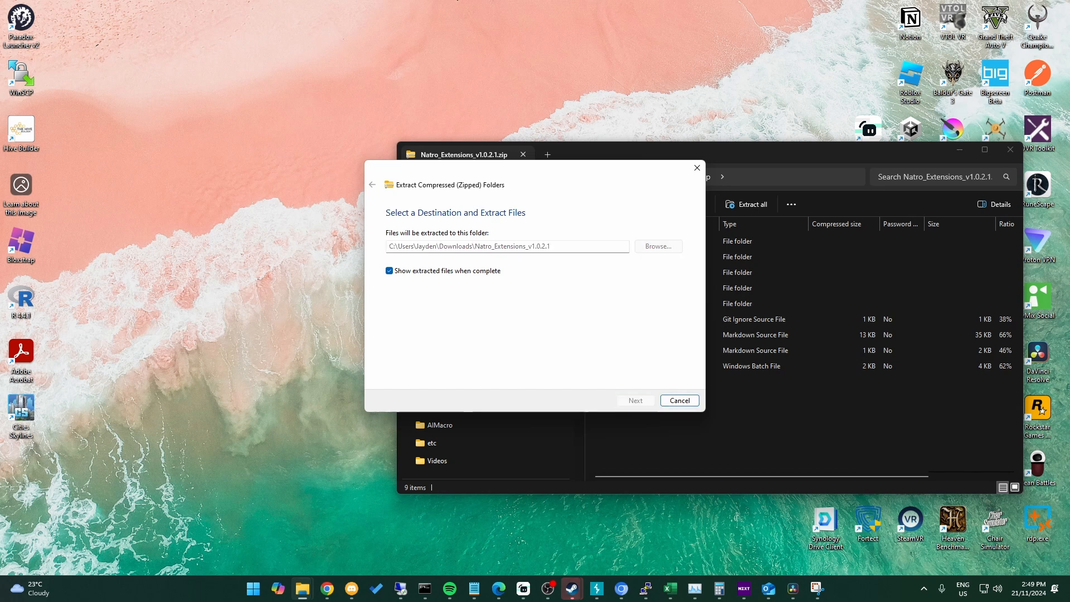
{"action": "left_click", "coordinate": [634, 401]}
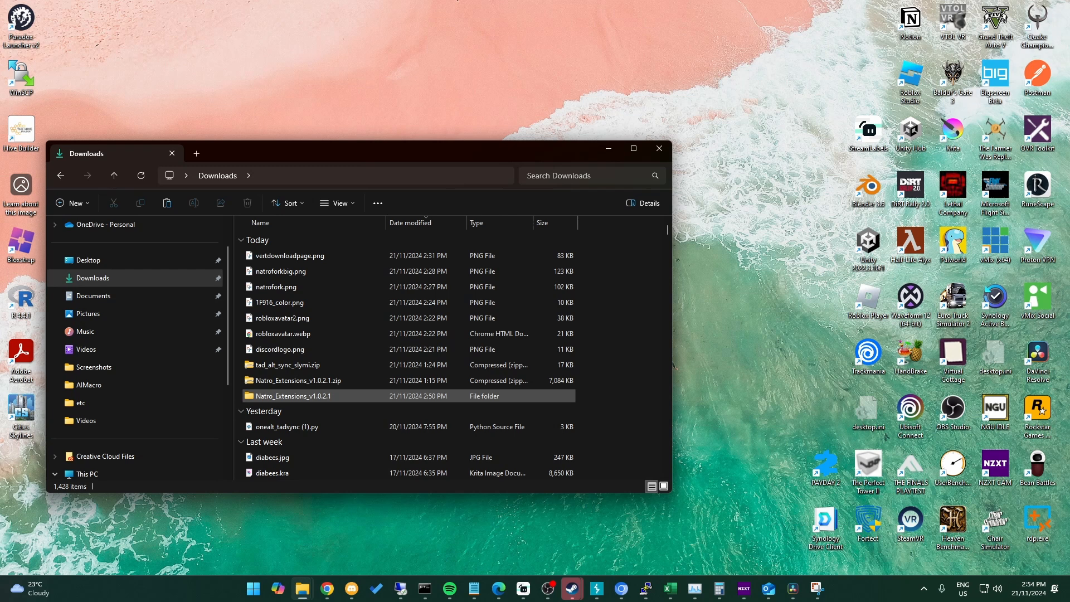
{"action": "right_click", "coordinate": [292, 396]}
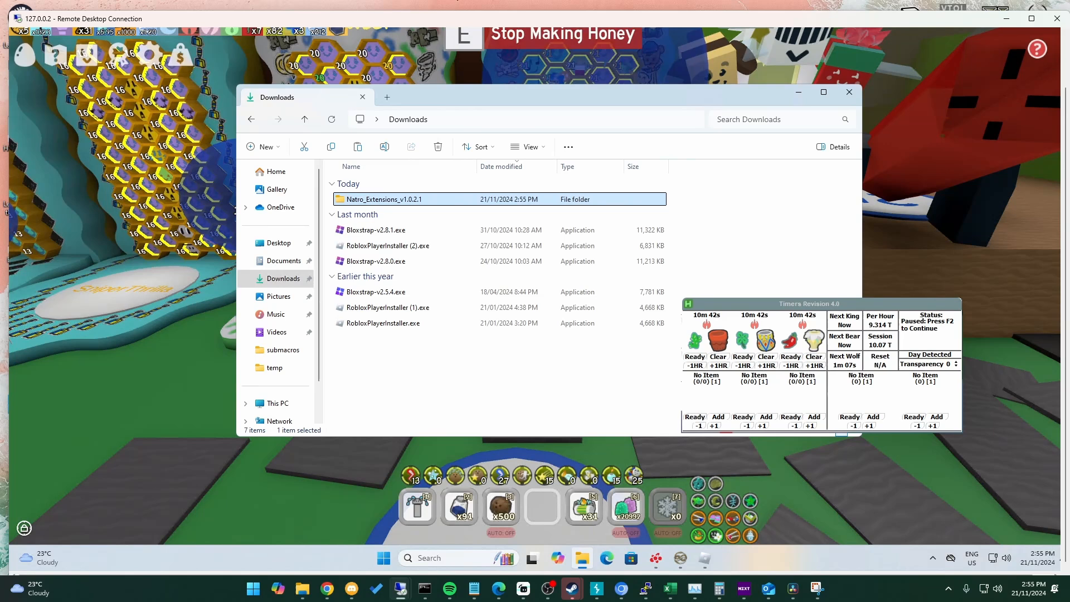
- Copy the settings folder from WorkingNatro, then open Natro_Extensions_v1.0.2.1 in Documents
{"action": "double_click", "coordinate": [383, 199]}
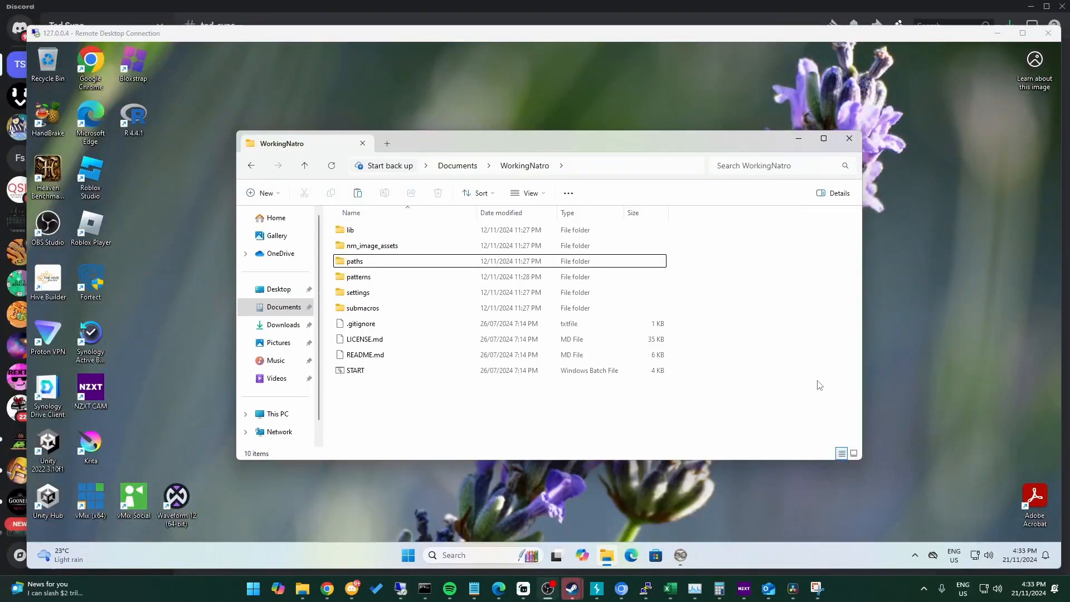
{"action": "left_click", "coordinate": [358, 292]}
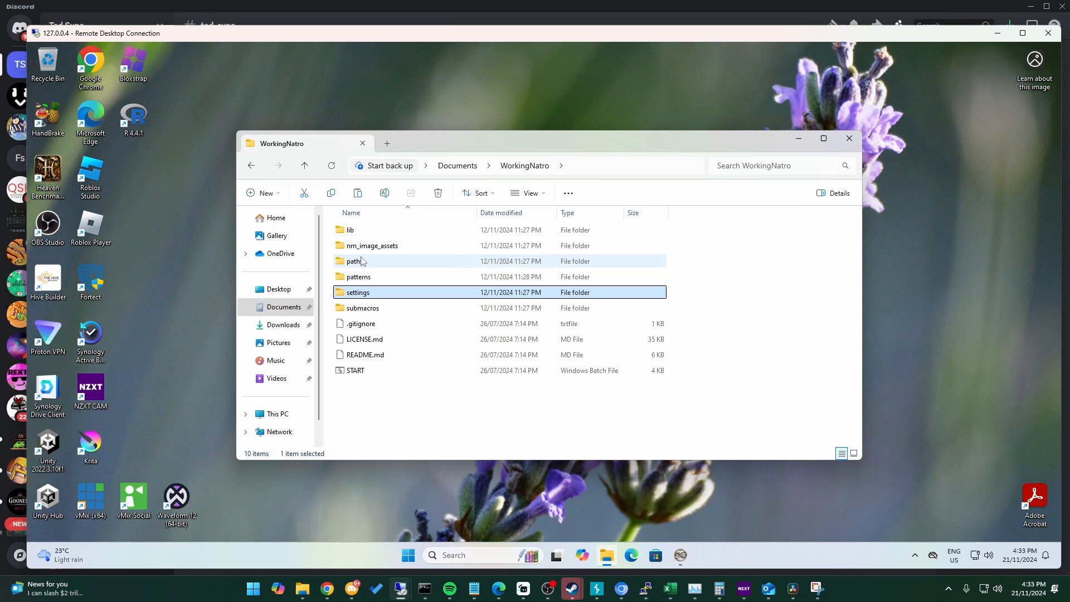
{"action": "right_click", "coordinate": [355, 277]}
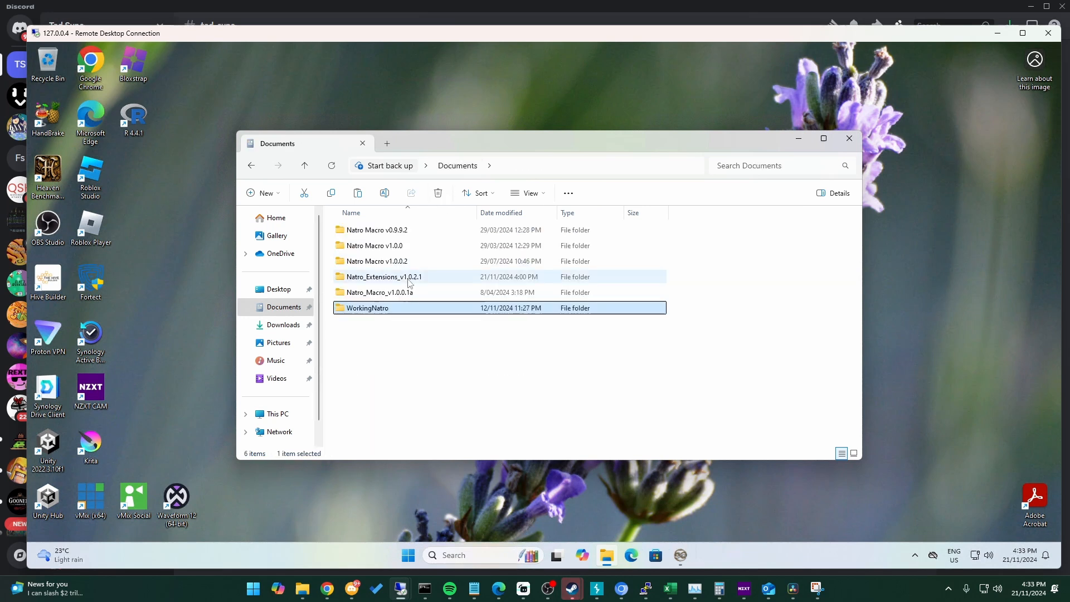
{"action": "double_click", "coordinate": [384, 276]}
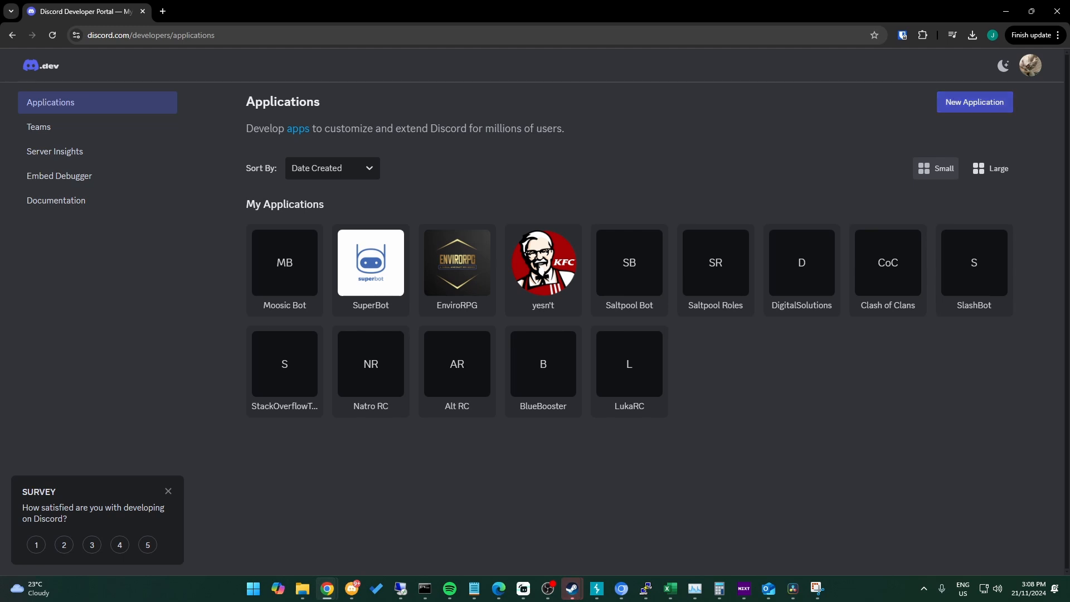
- Create a new Developer Portal application named MainAccount
{"action": "left_click", "coordinate": [974, 102]}
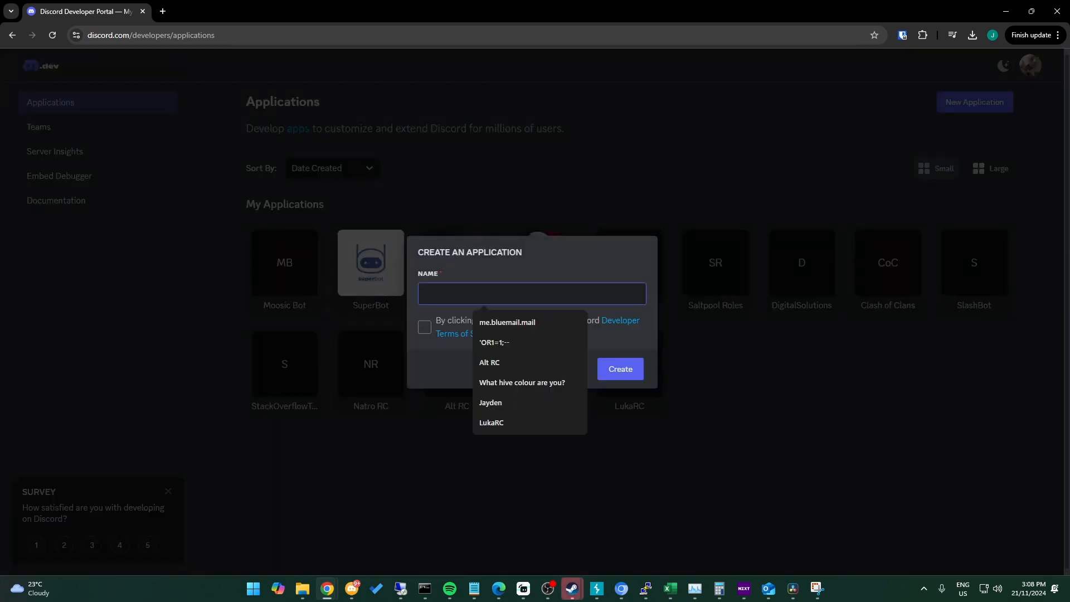
{"action": "type", "text": "MainAccount"}
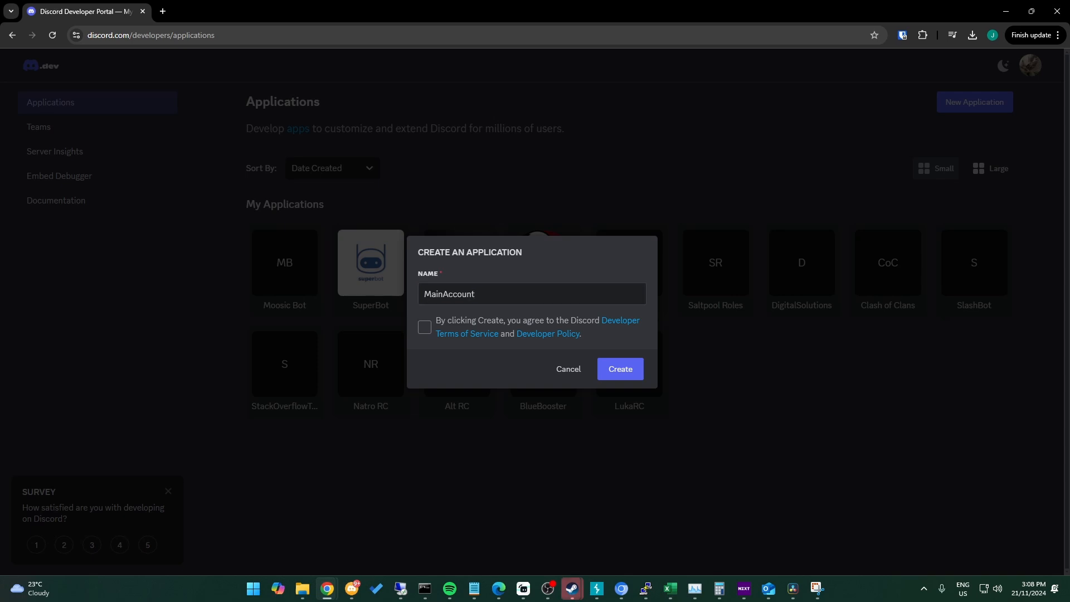
{"action": "left_click", "coordinate": [618, 369]}
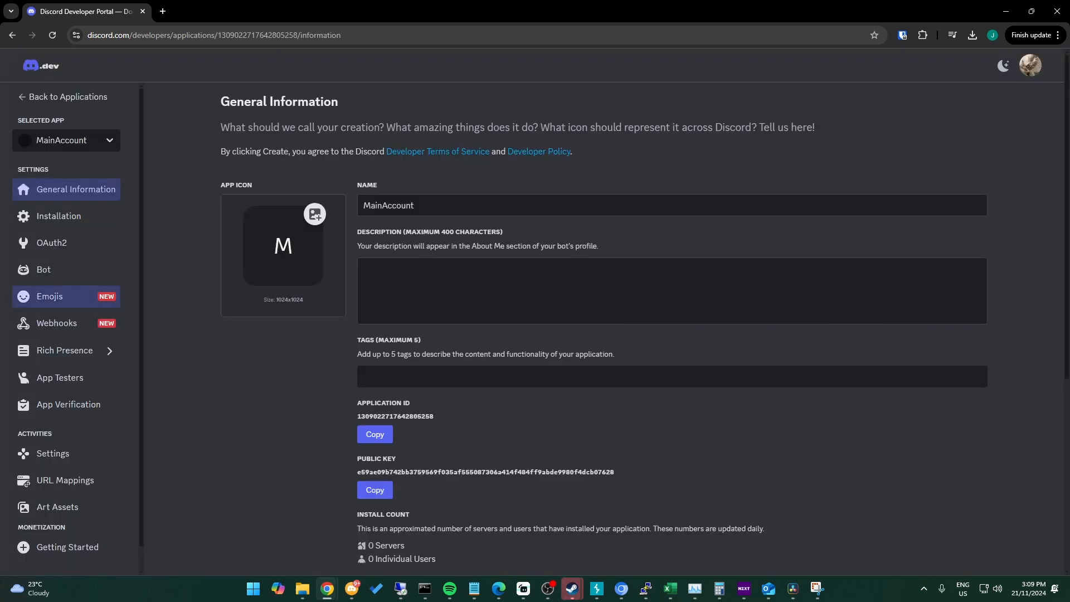
- Turn on Message Content Intent for the MainAccount bot and save the changes
{"action": "left_click", "coordinate": [43, 270]}
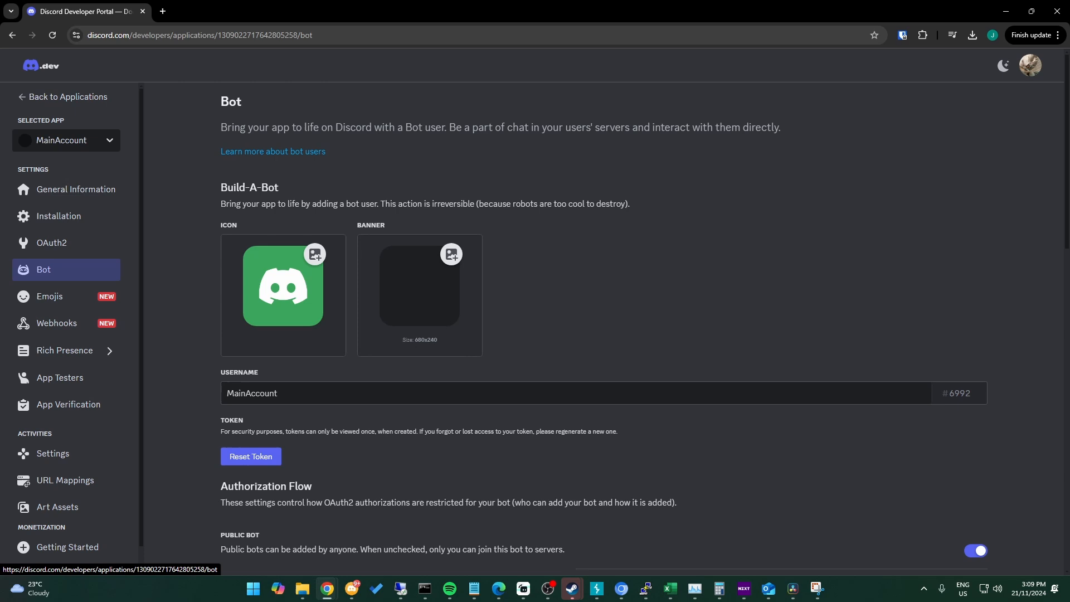
{"action": "scroll", "scroll_direction": "down", "scroll_amount": 3}
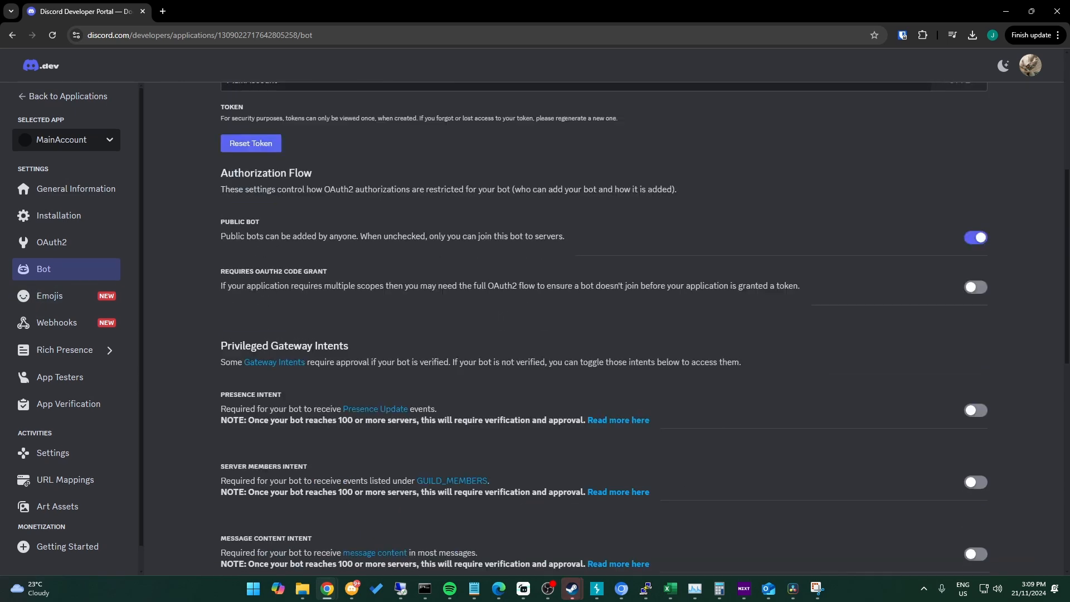
{"action": "scroll", "scroll_direction": "down", "scroll_amount": 3}
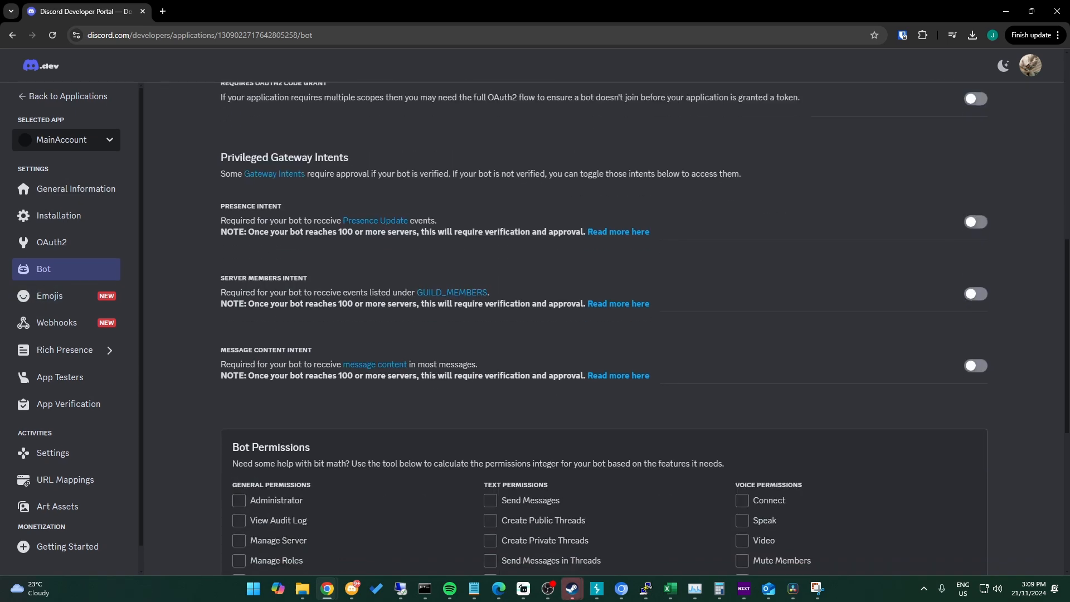
{"action": "left_click", "coordinate": [975, 365]}
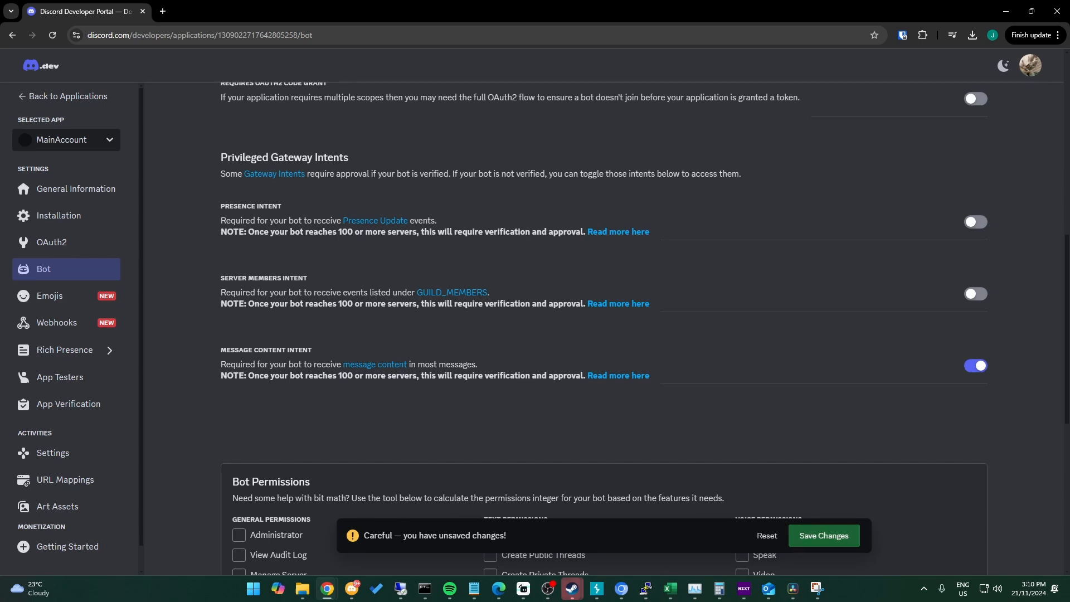
{"action": "left_click", "coordinate": [823, 535]}
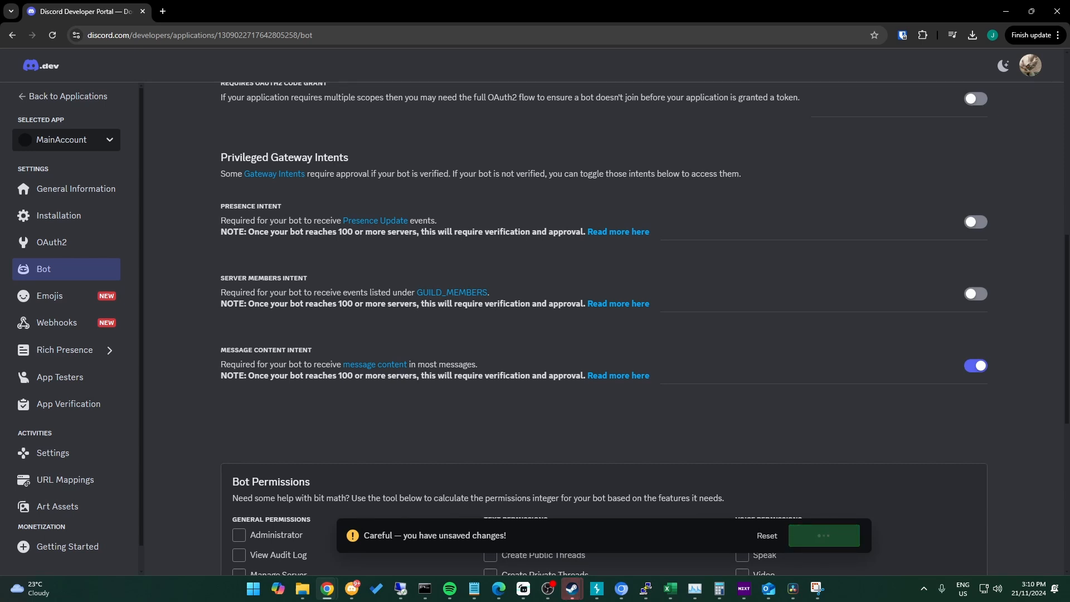
{"action": "left_click", "coordinate": [822, 535]}
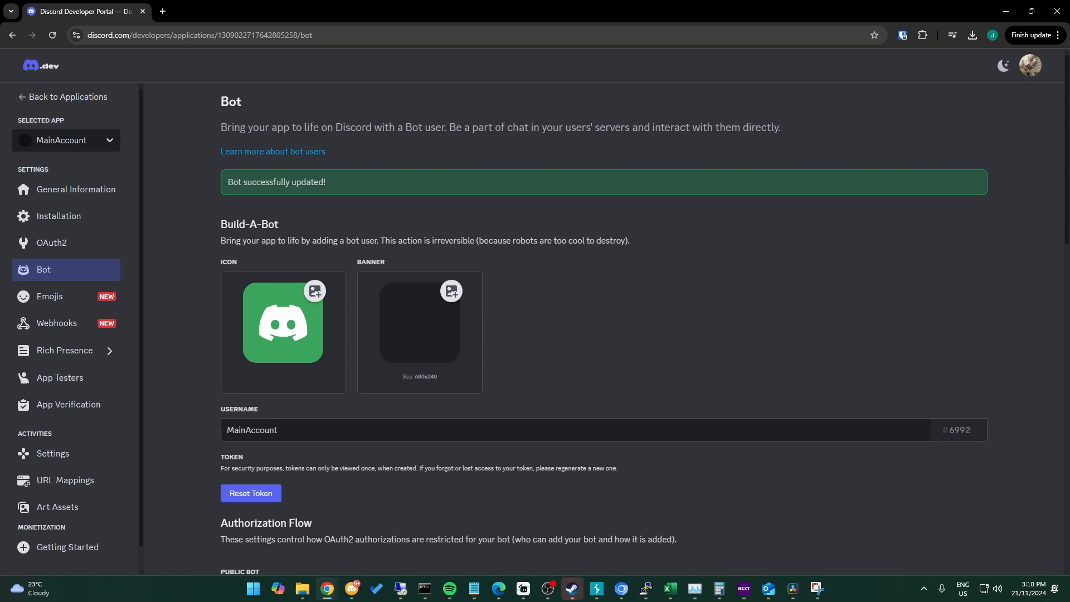
- Reset the MainAccount bot token and confirm to get a new one
{"action": "scroll", "scroll_direction": "down", "scroll_amount": 3}
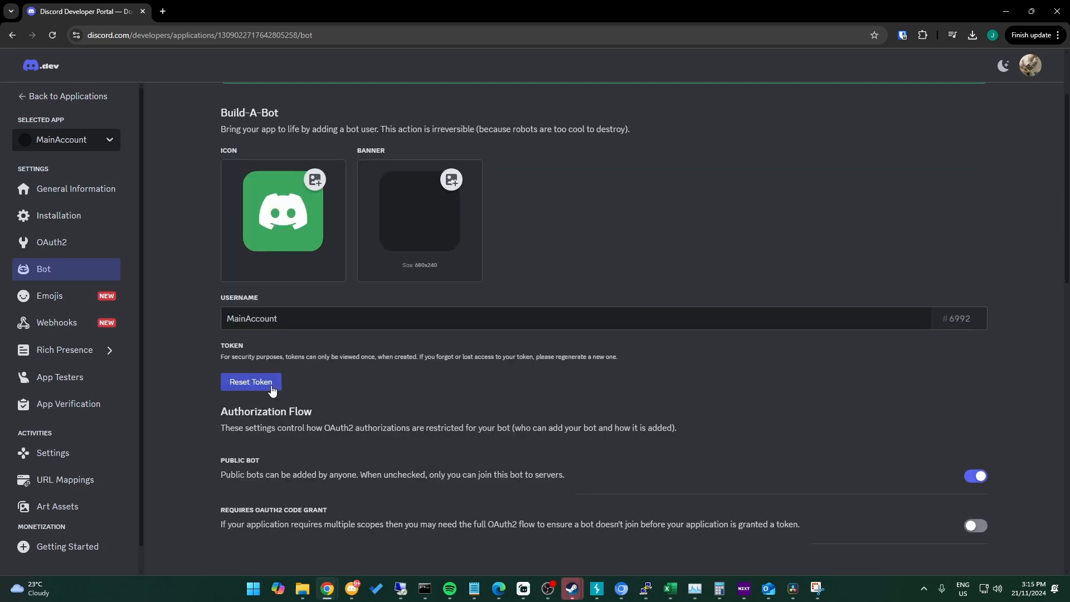
{"action": "left_click", "coordinate": [250, 382]}
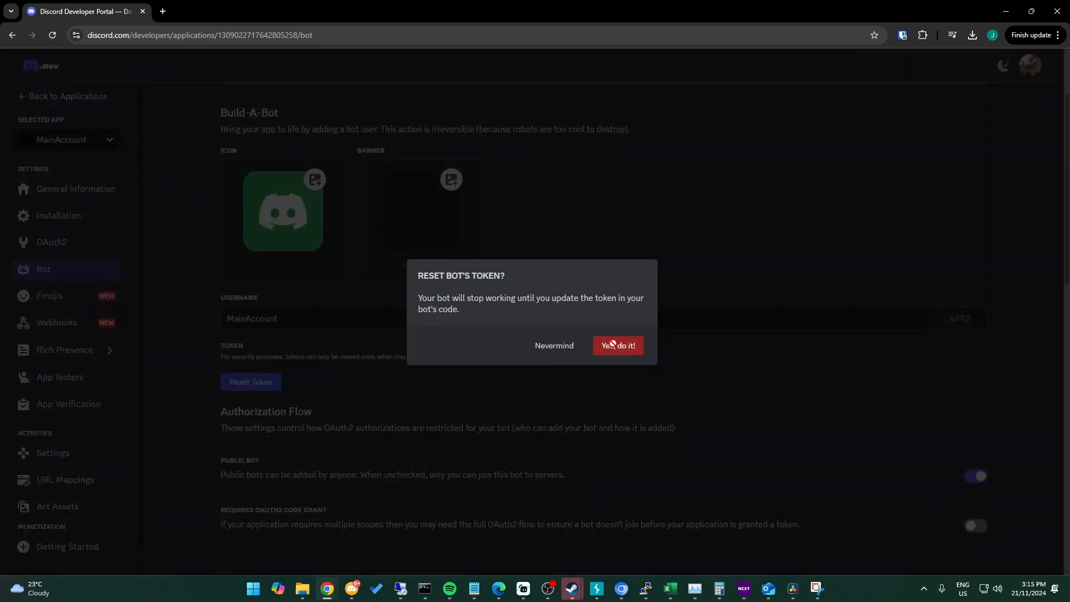
{"action": "left_click", "coordinate": [616, 345]}
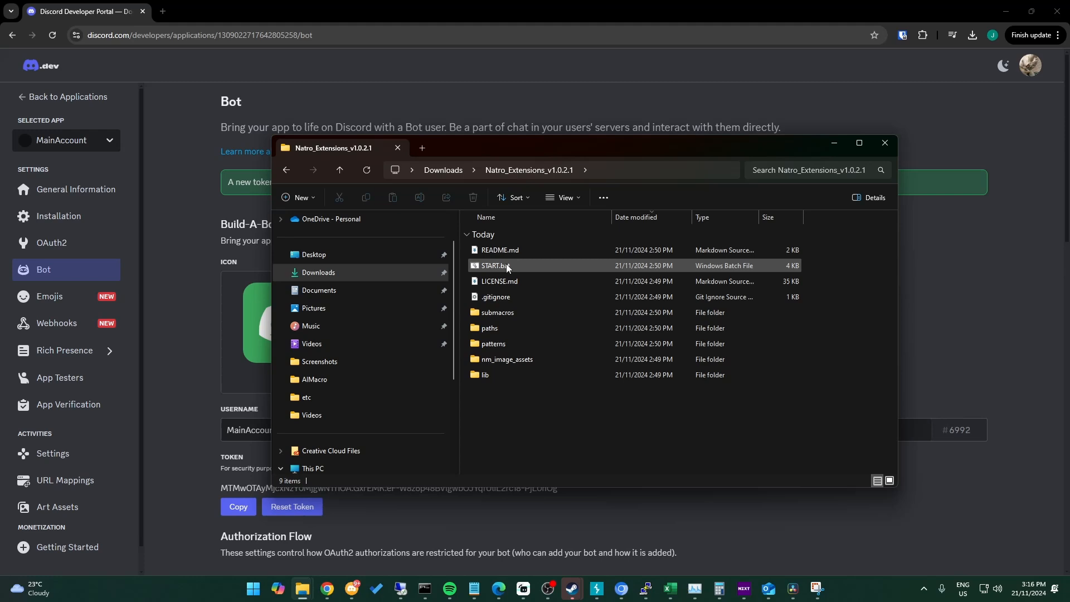
- Run START.bat from Natro_Extensions_v1.0.2.1, allowing it past the security warning
{"action": "double_click", "coordinate": [498, 265]}
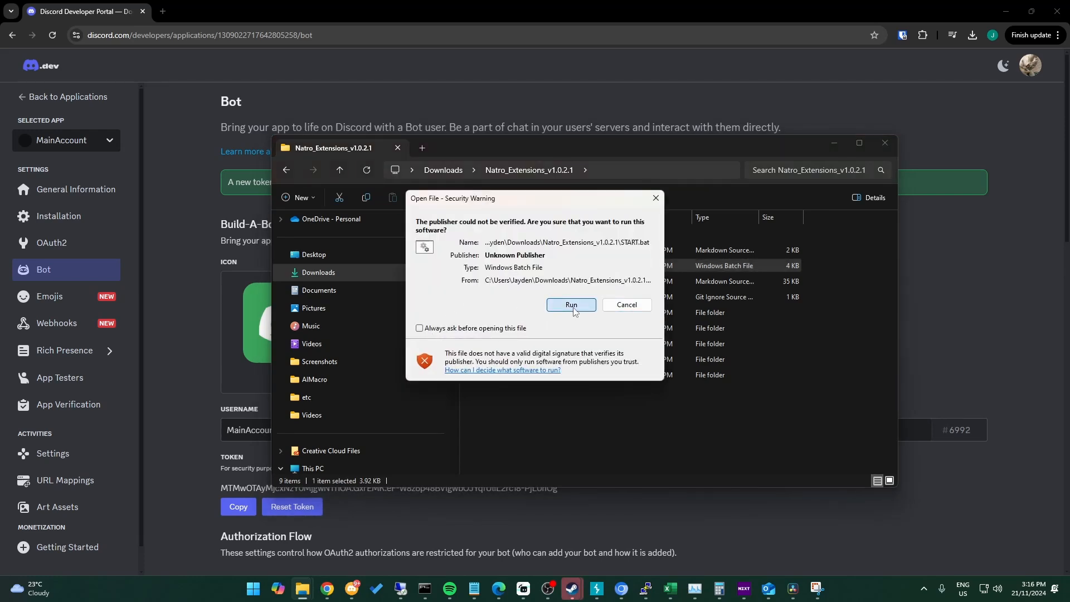
{"action": "left_click", "coordinate": [569, 304]}
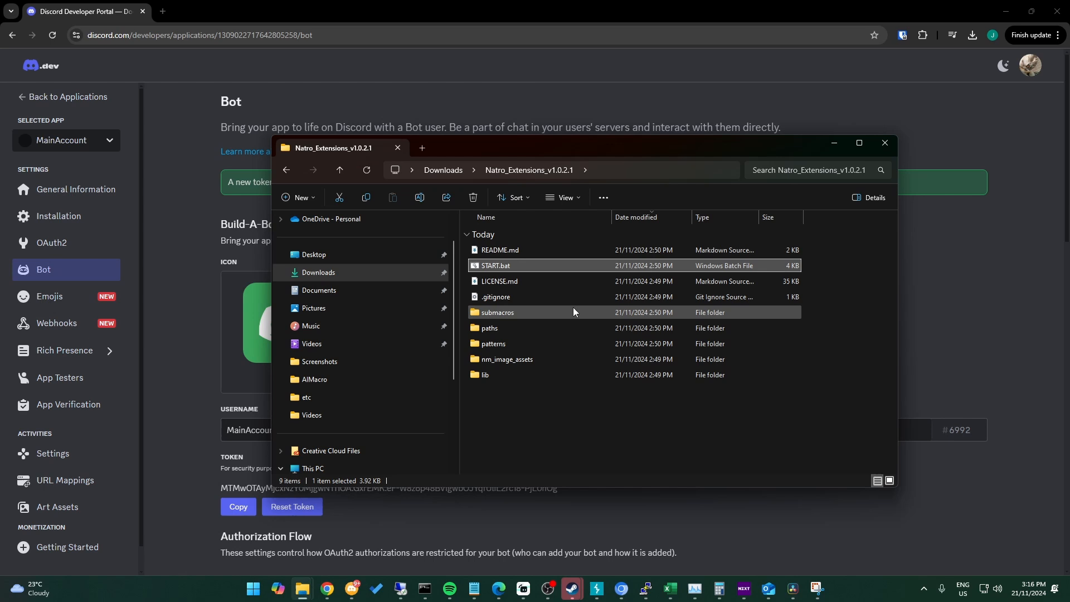
{"action": "double_click", "coordinate": [494, 265]}
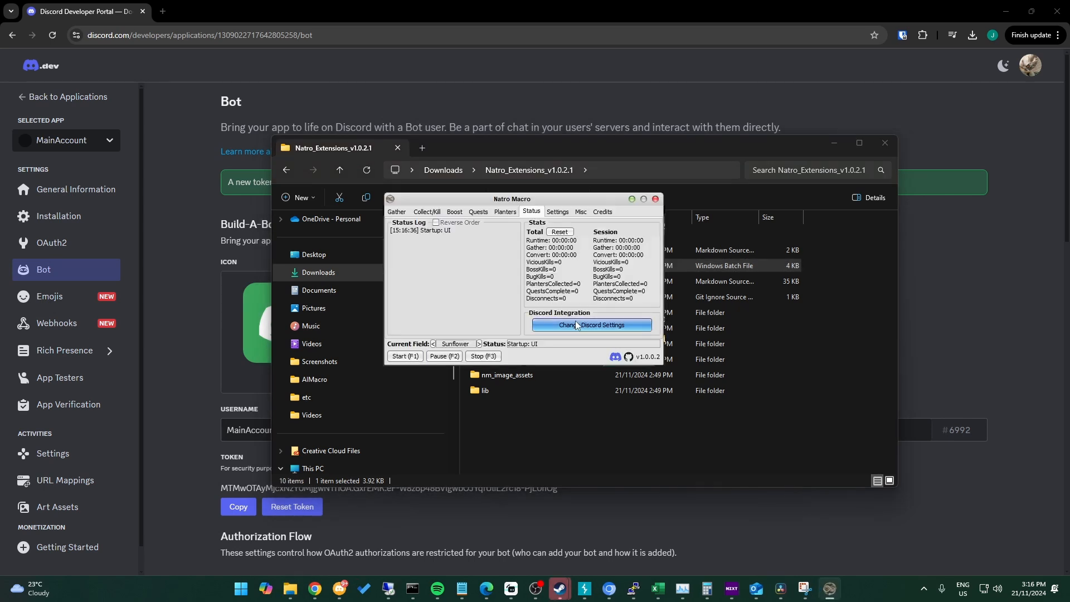
- In Natro Macro's Discord settings, enable Bot Token and paste the copied token
{"action": "left_click", "coordinate": [591, 324]}
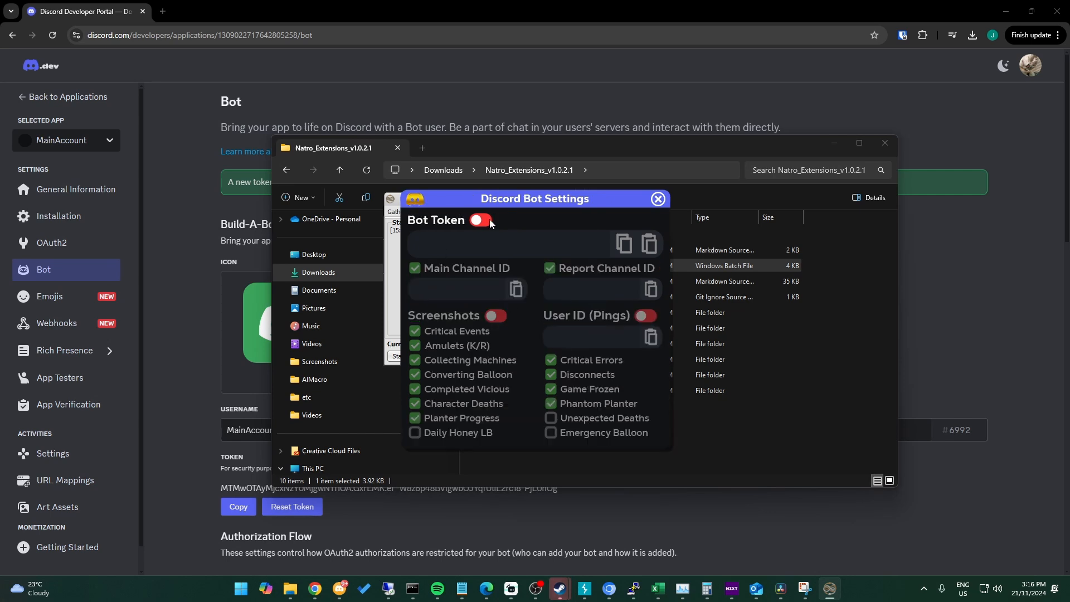
{"action": "left_click", "coordinate": [481, 220]}
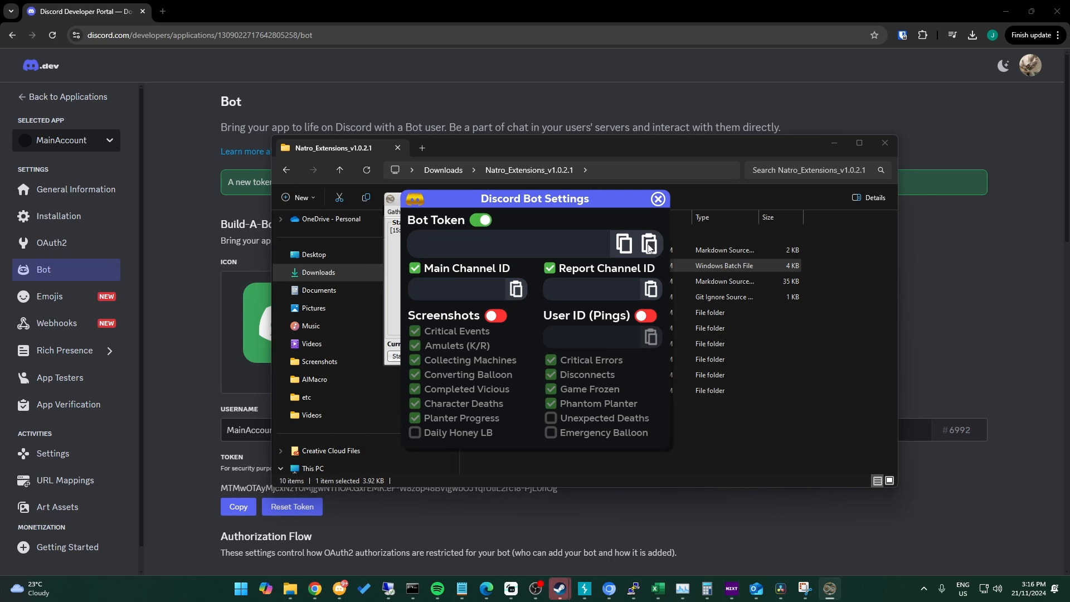
{"action": "left_click", "coordinate": [648, 243]}
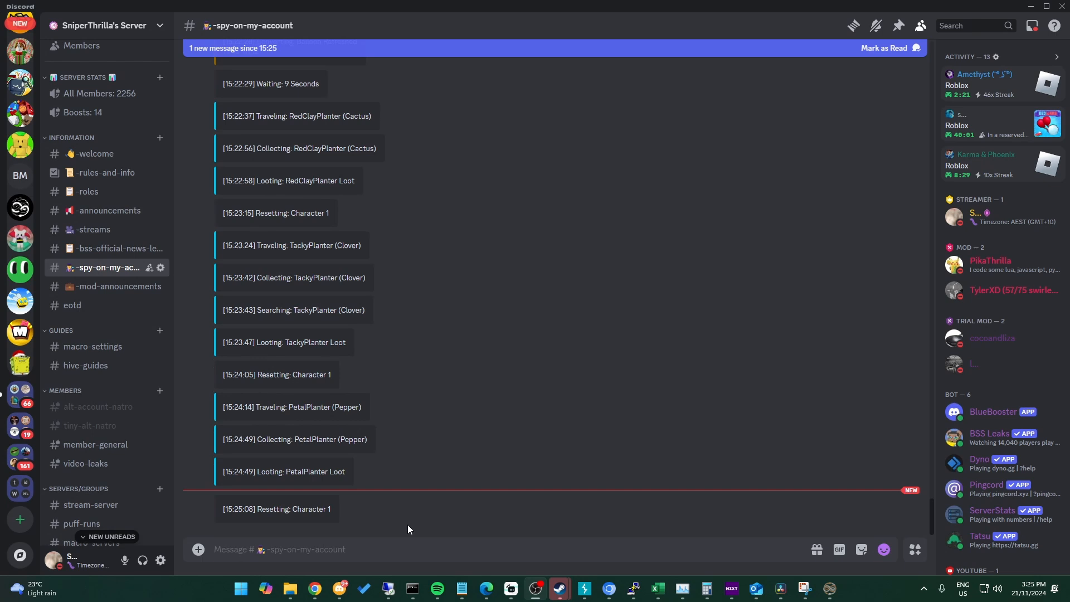
{"action": "mouse_move", "coordinate": [20, 519]}
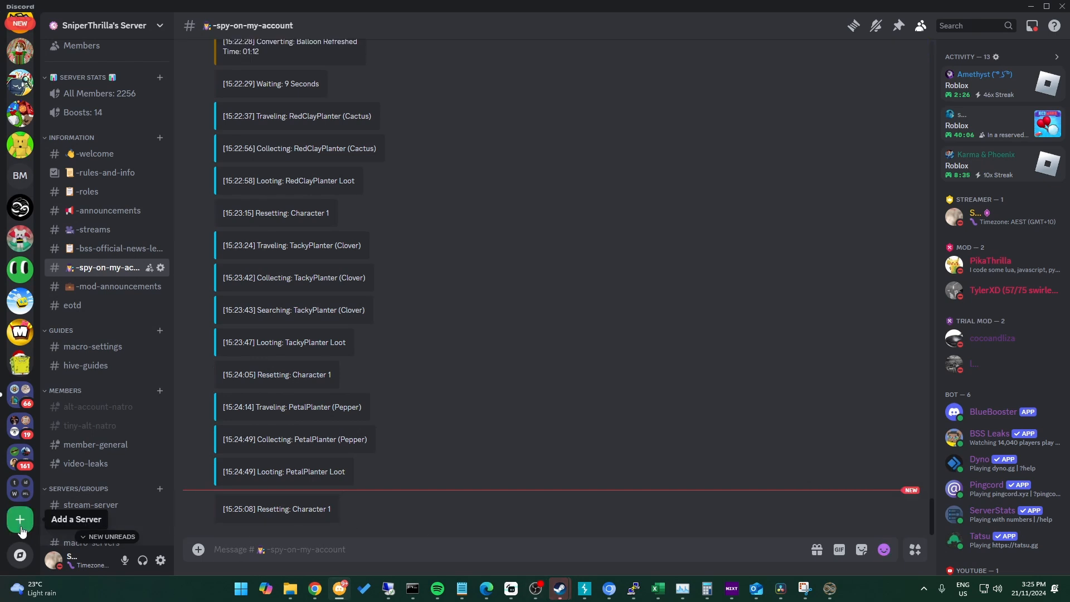
- Create a Create My Own Discord server named Tad Sync
{"action": "left_click", "coordinate": [20, 519]}
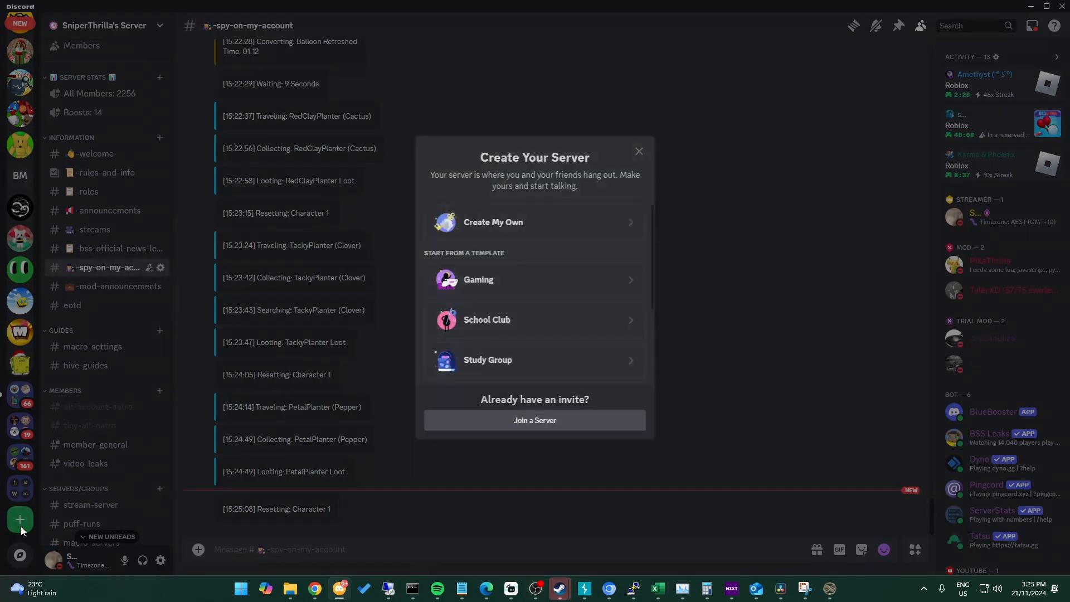
{"action": "left_click", "coordinate": [492, 222]}
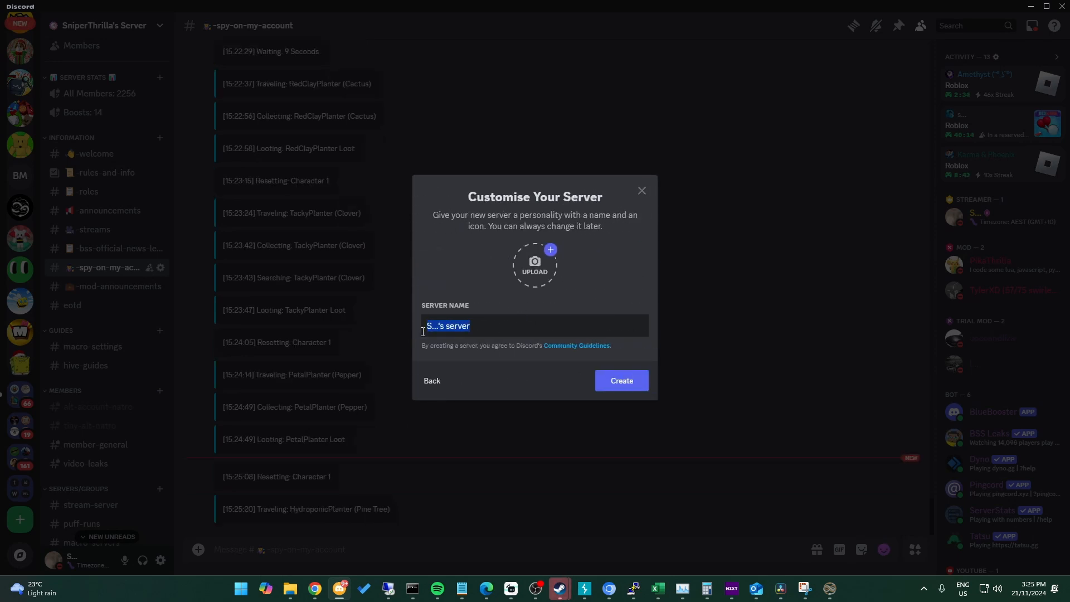
{"action": "type", "text": "Tad Sync"}
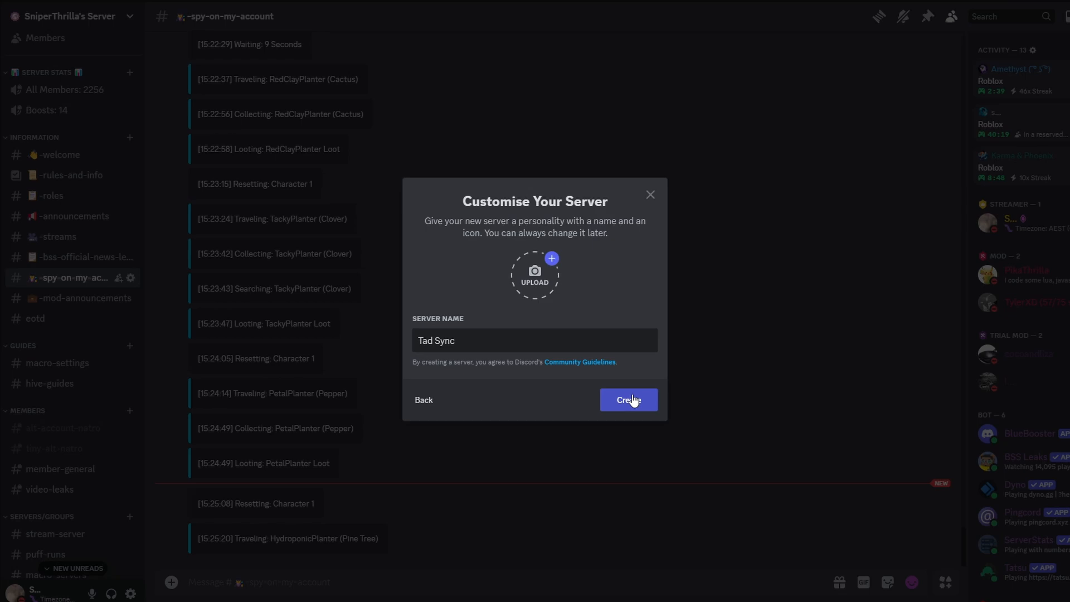
{"action": "left_click", "coordinate": [627, 399]}
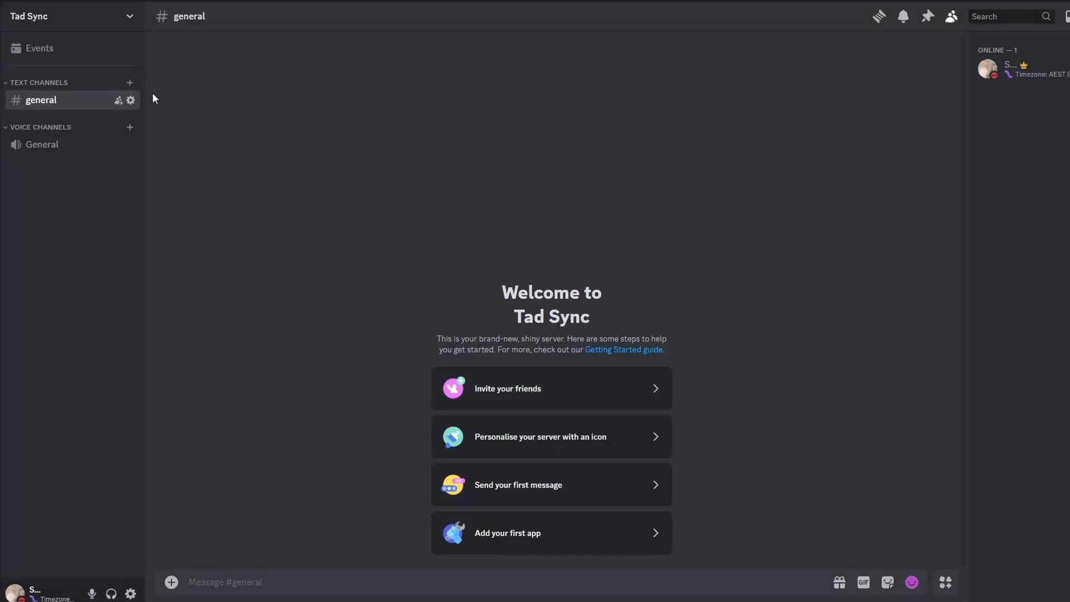
- Add a text channel named main-account to the Tad Sync server
{"action": "left_click", "coordinate": [130, 83]}
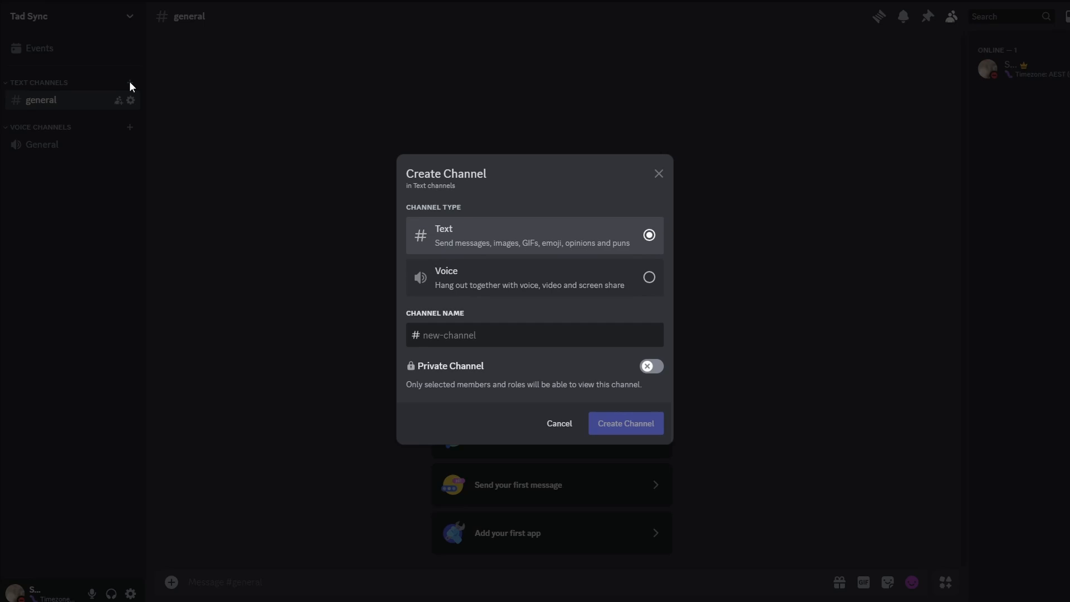
{"action": "type", "text": "main-ac"}
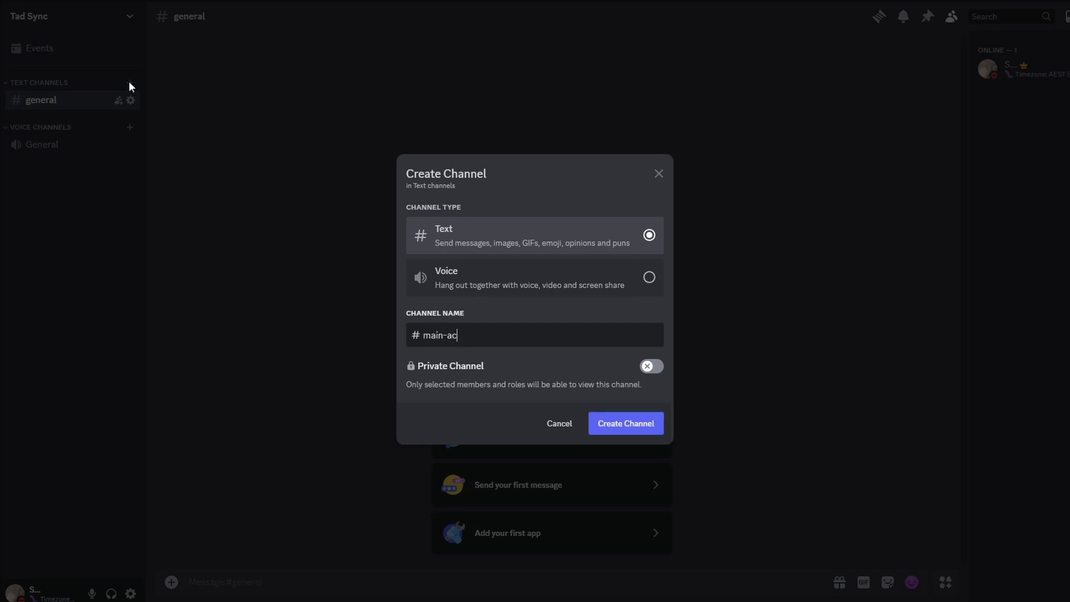
{"action": "type", "text": "count"}
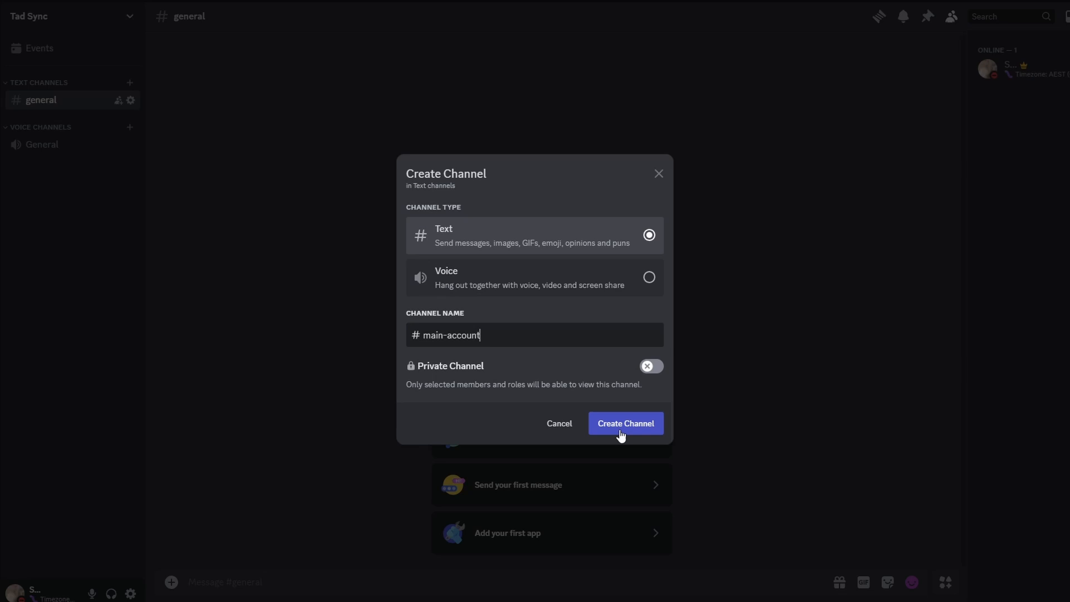
{"action": "left_click", "coordinate": [623, 423]}
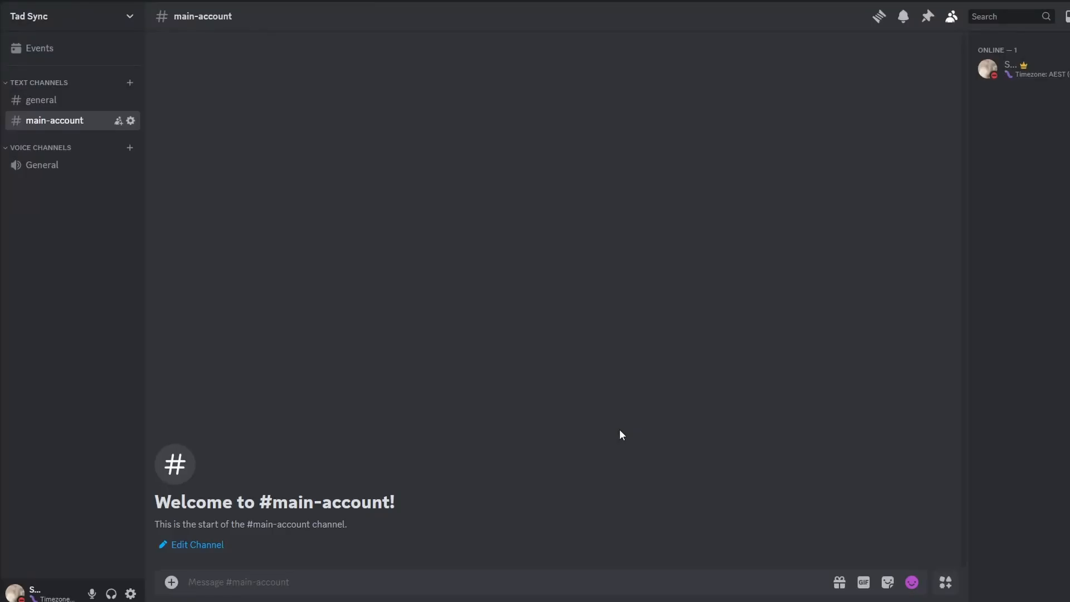
{"action": "mouse_move", "coordinate": [1048, 437]}
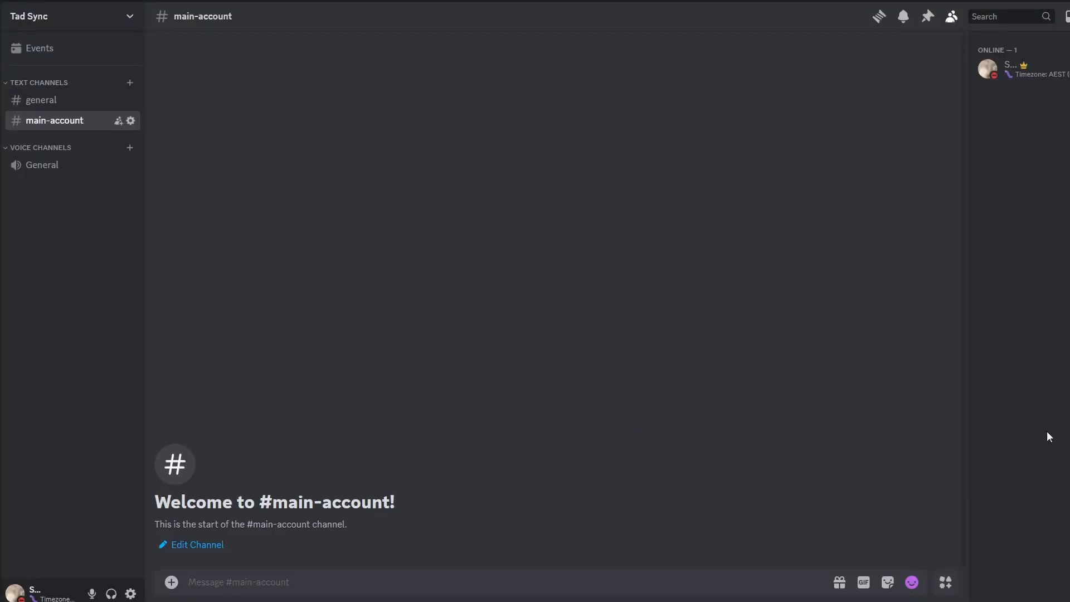
{"action": "mouse_move", "coordinate": [130, 593]}
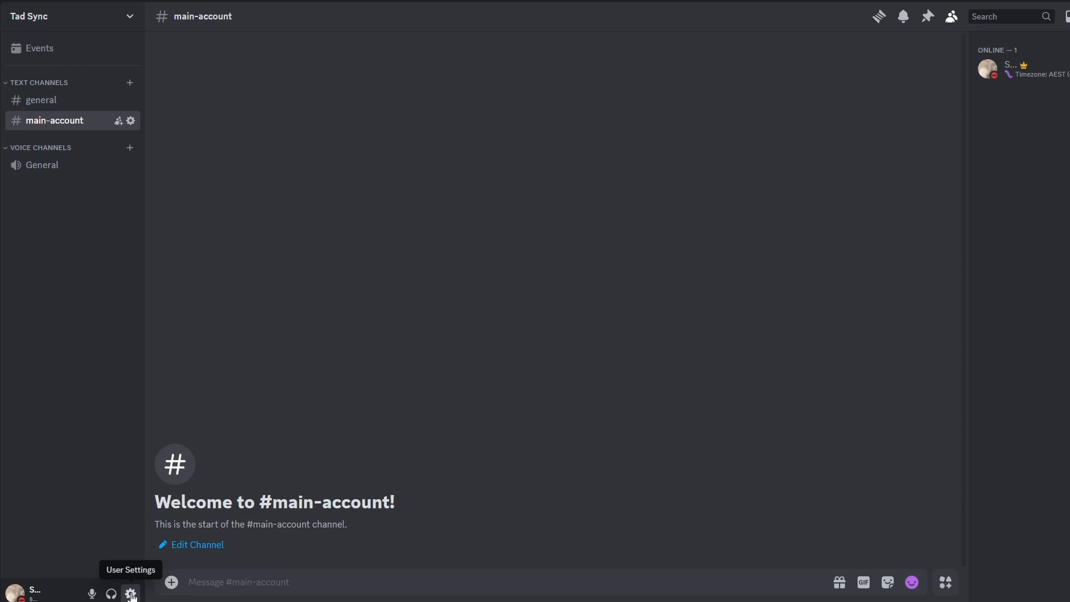
{"action": "left_click", "coordinate": [130, 592]}
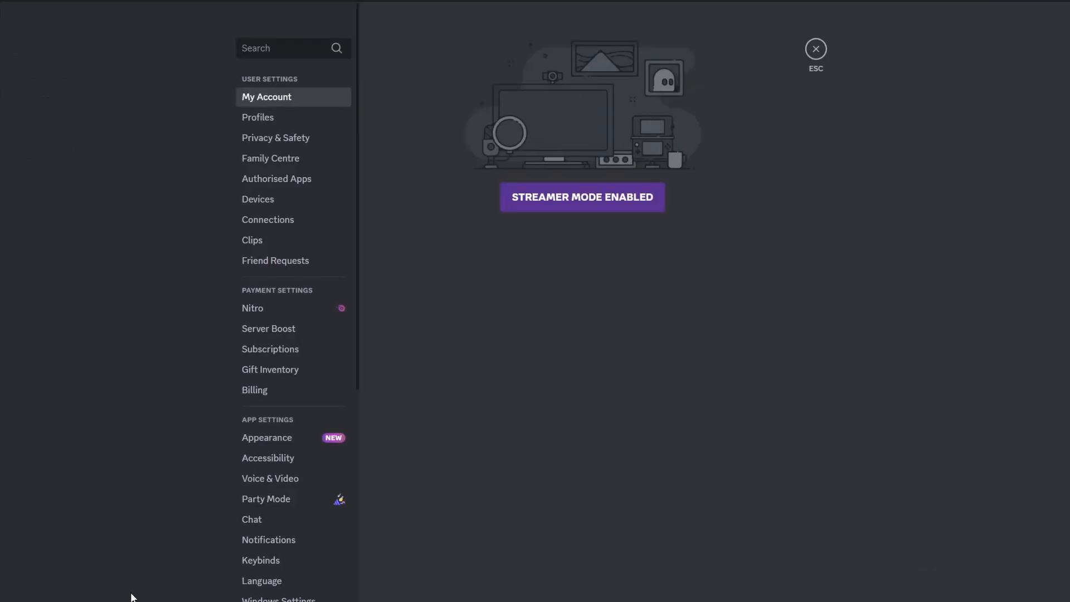
- Switch on Developer Mode in Advanced settings, then use a channel's right-click menu
{"action": "left_click", "coordinate": [262, 299]}
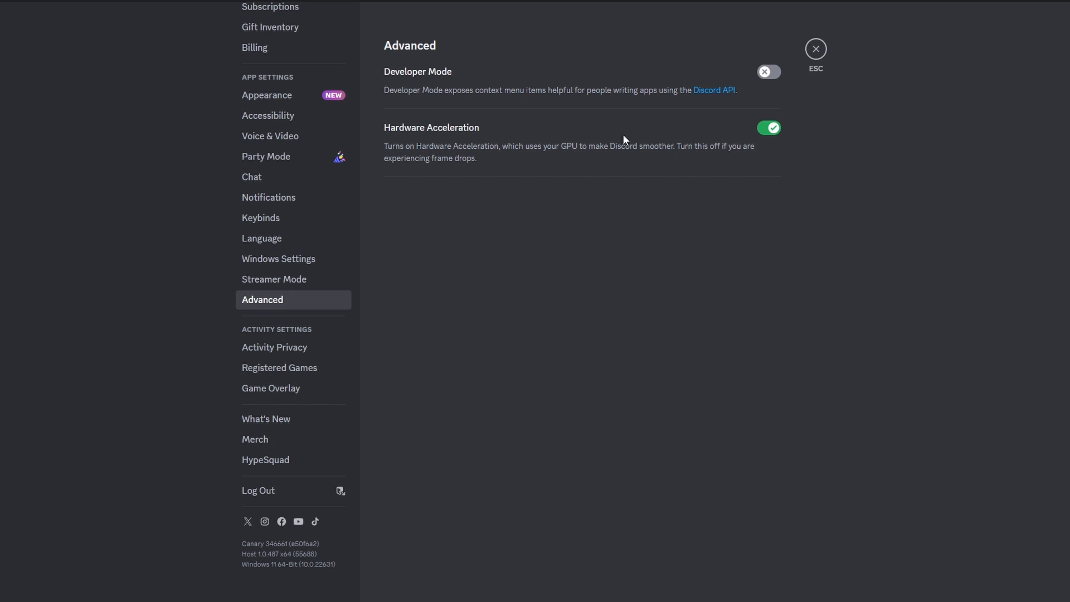
{"action": "left_click", "coordinate": [768, 72]}
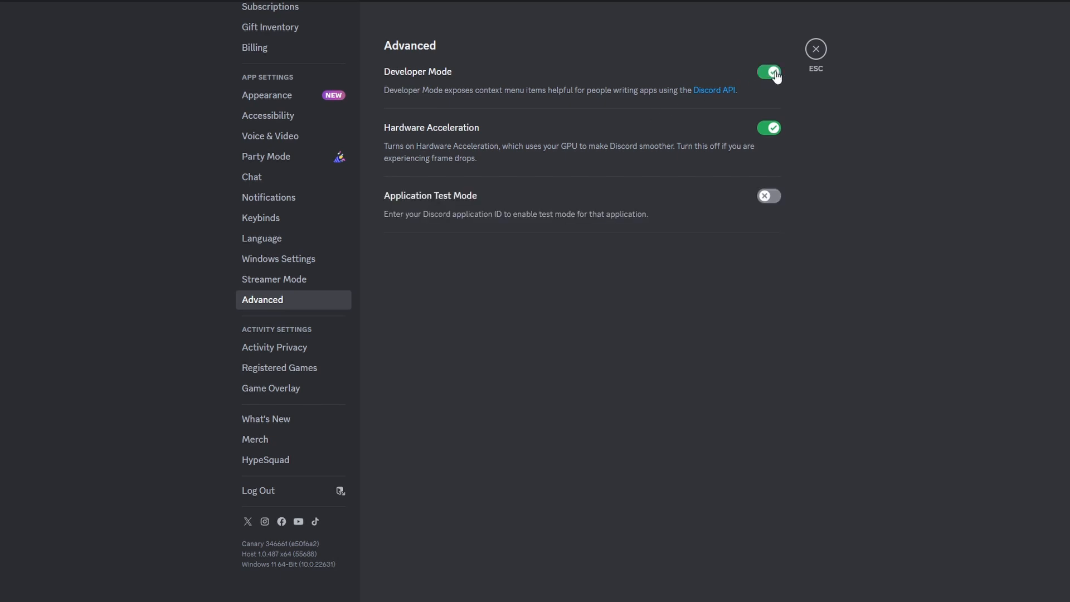
{"action": "left_click", "coordinate": [815, 48]}
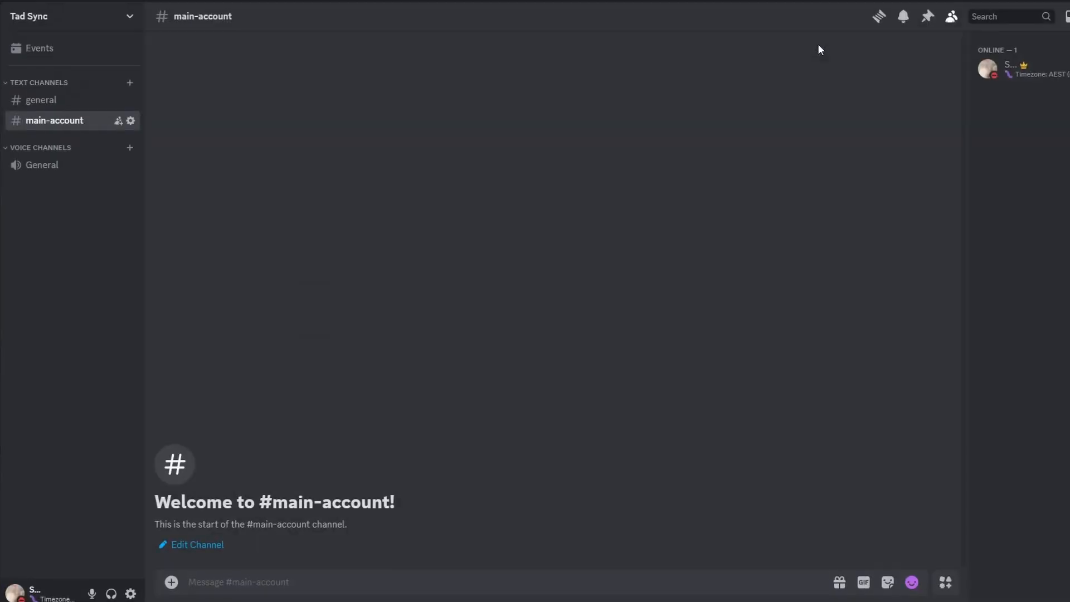
{"action": "right_click", "coordinate": [55, 120]}
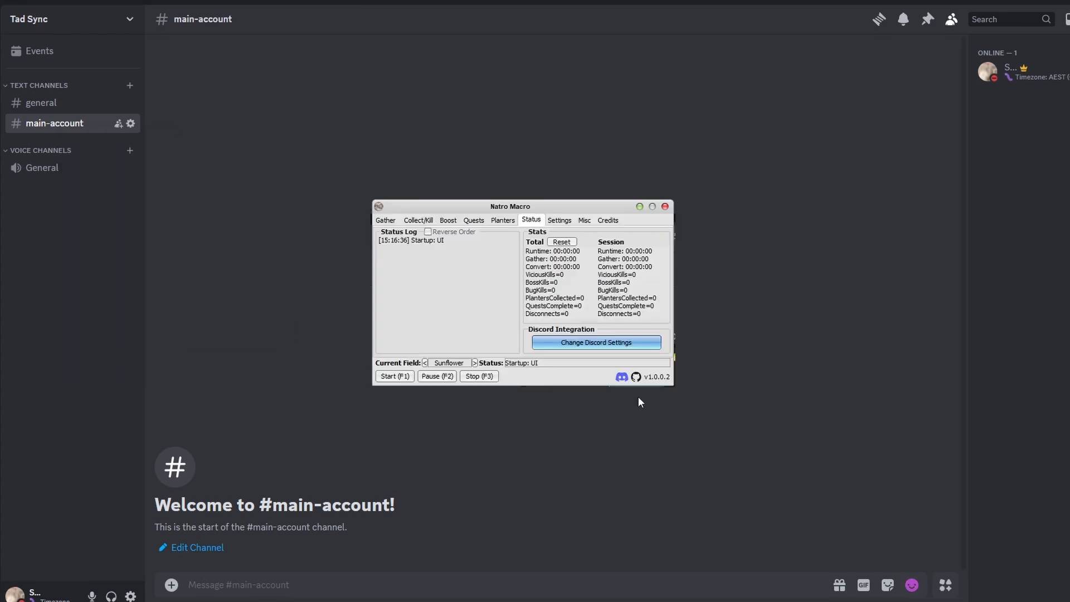
{"action": "left_click", "coordinate": [595, 341]}
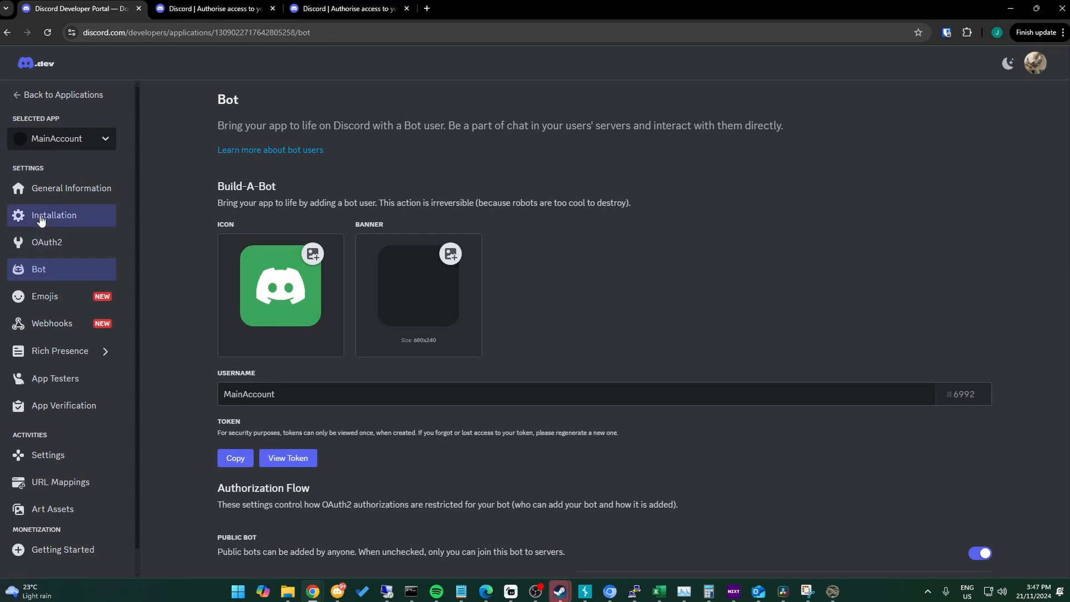
- Save Guild Install with bot scope plus View Channels, Send Messages, Embed Links, Attach Files, Read History
{"action": "left_click", "coordinate": [54, 214]}
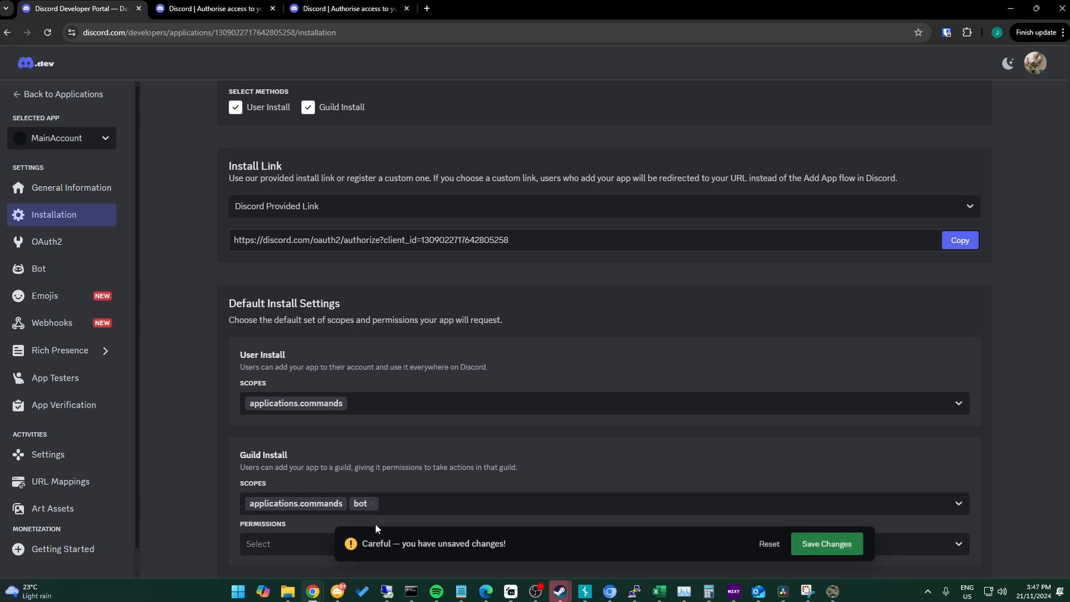
{"action": "scroll", "scroll_direction": "down", "scroll_amount": 3}
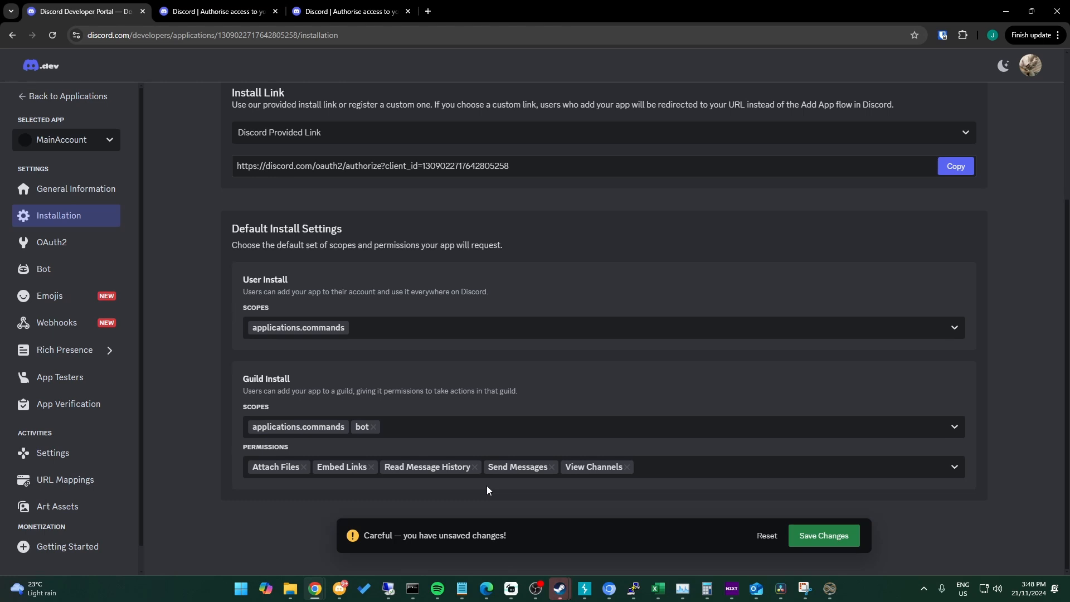
{"action": "mouse_move", "coordinate": [725, 522]}
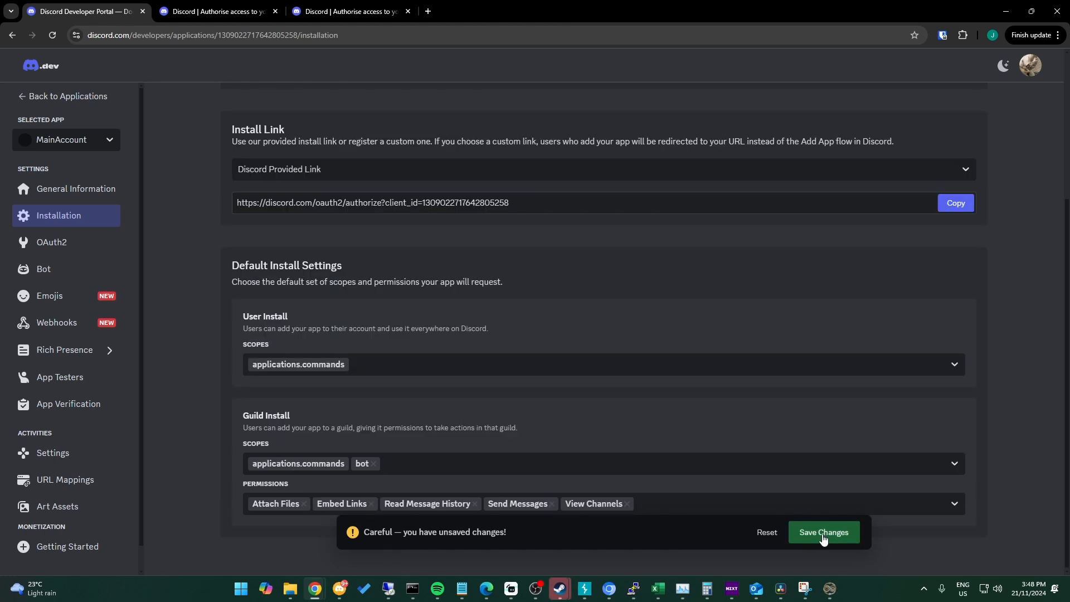
{"action": "left_click", "coordinate": [823, 536]}
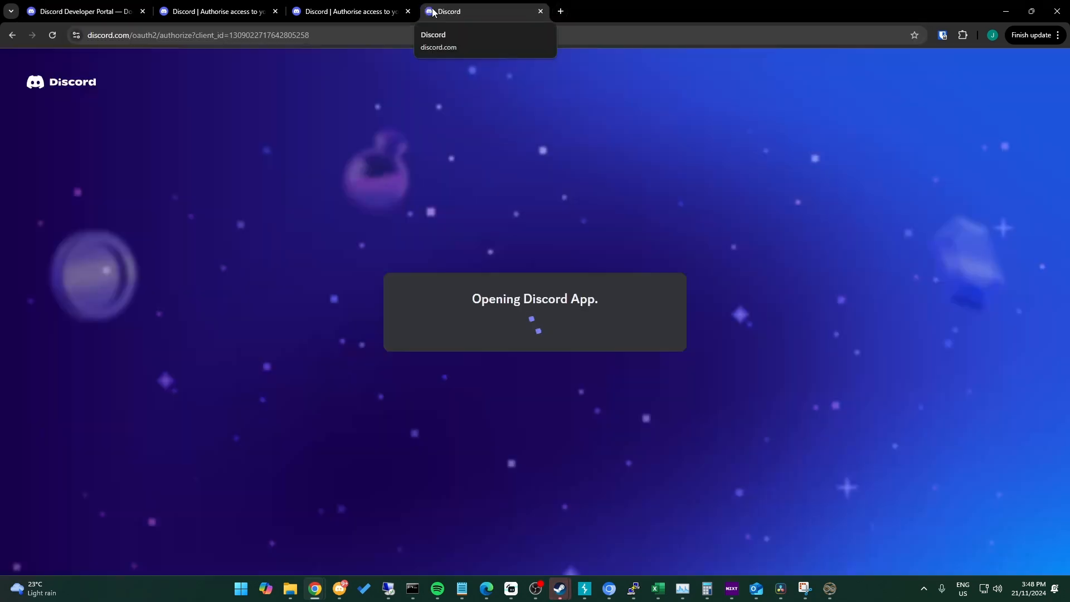
- Authorise the MainAccount bot into Tad Sync with all requested permissions, then view #general
{"action": "left_click", "coordinate": [341, 592]}
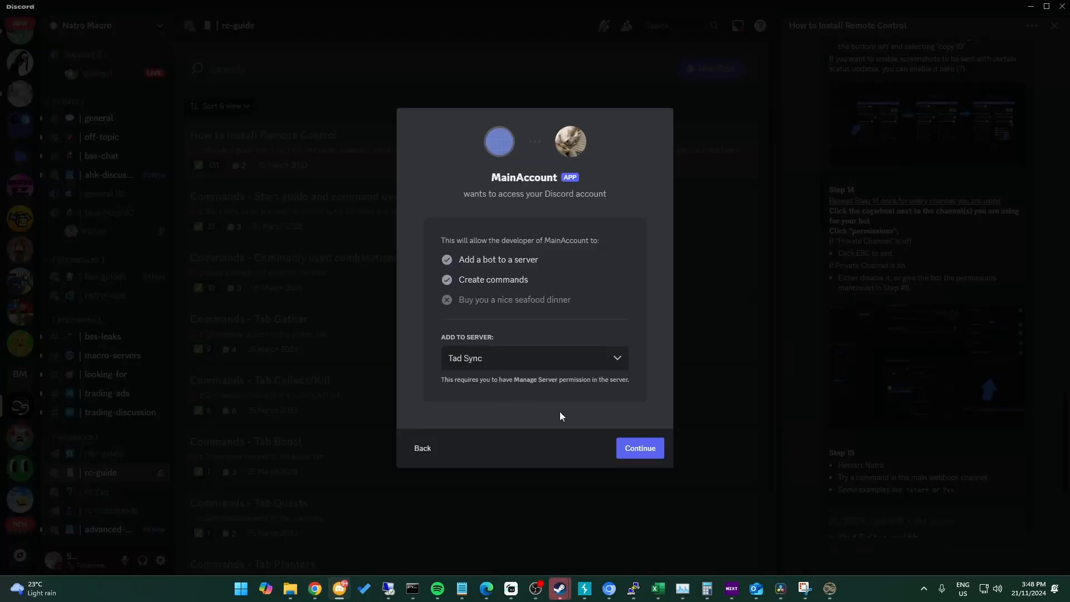
{"action": "left_click", "coordinate": [639, 447]}
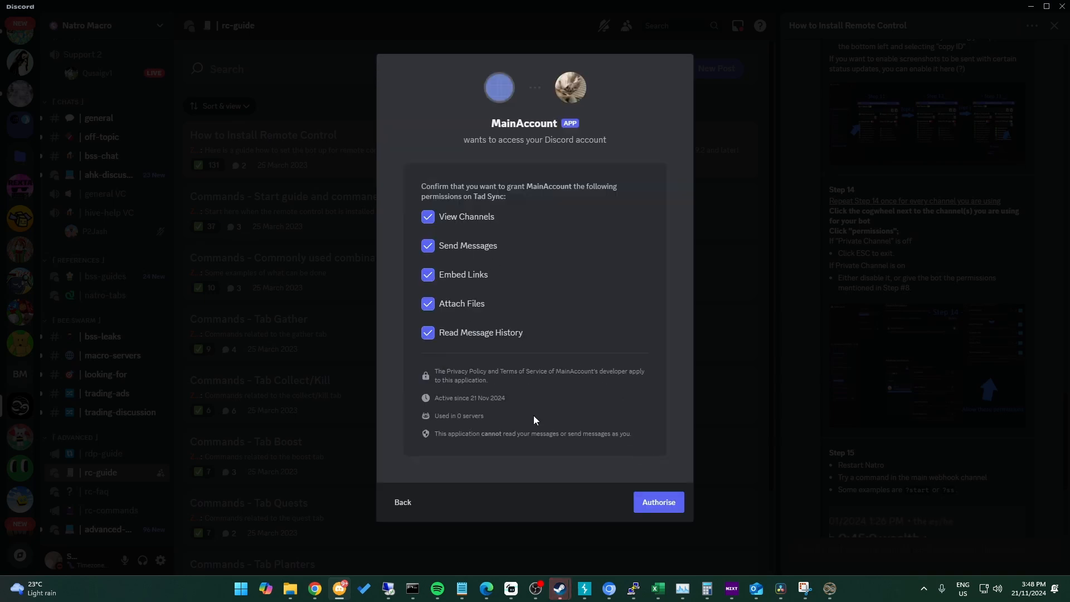
{"action": "left_click", "coordinate": [657, 502]}
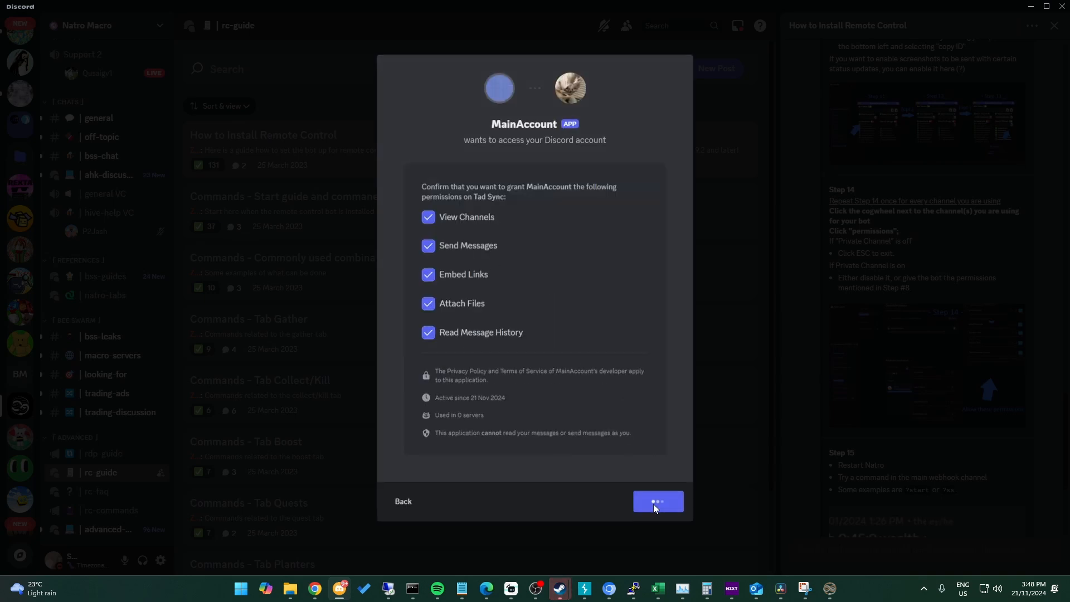
{"action": "left_click", "coordinate": [656, 501]}
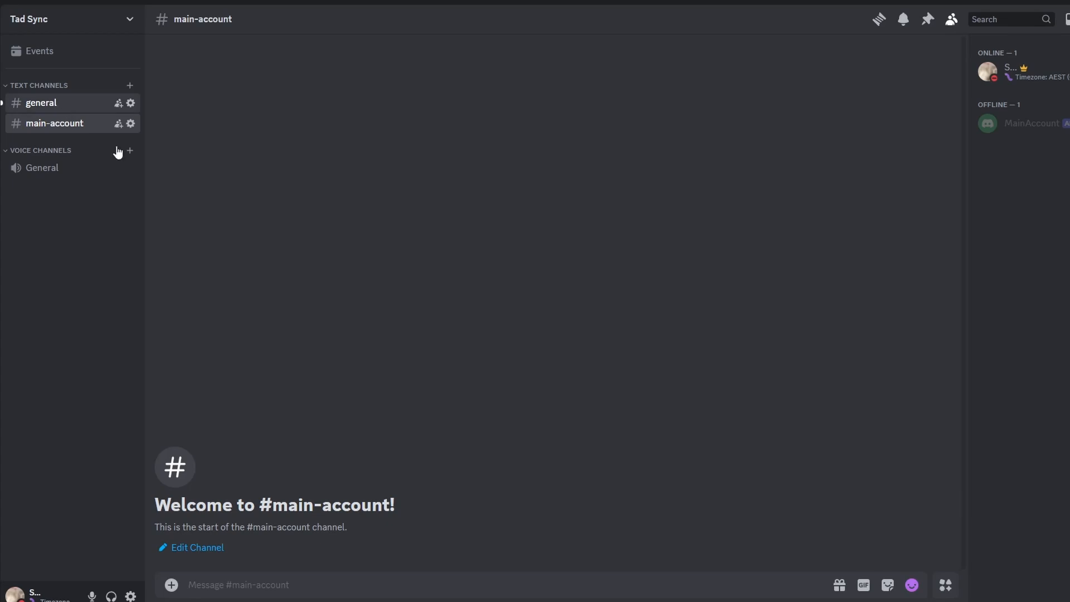
{"action": "left_click", "coordinate": [41, 103]}
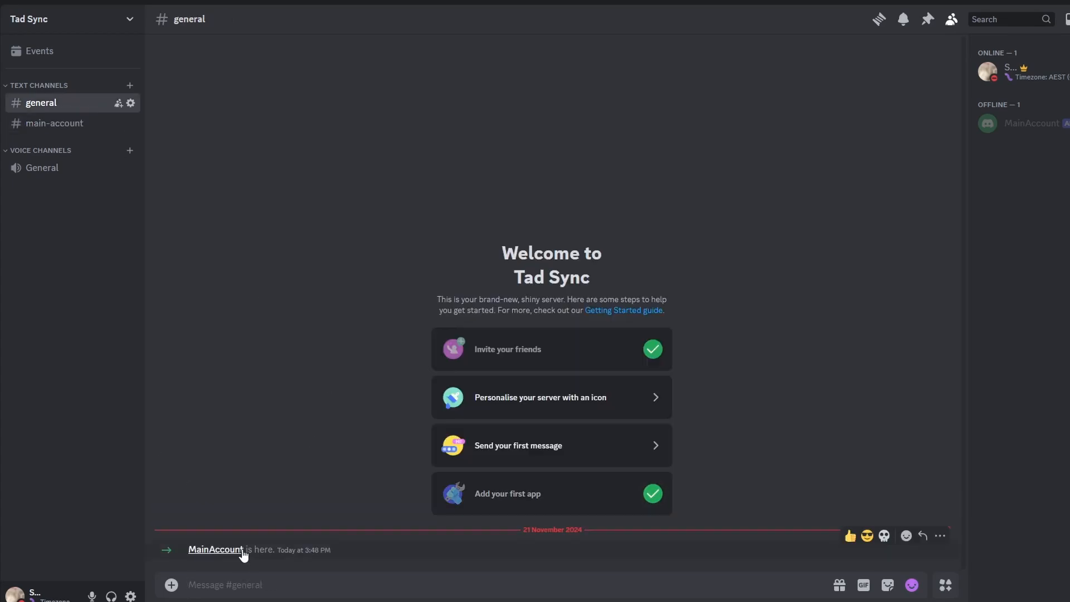
{"action": "mouse_move", "coordinate": [303, 280]}
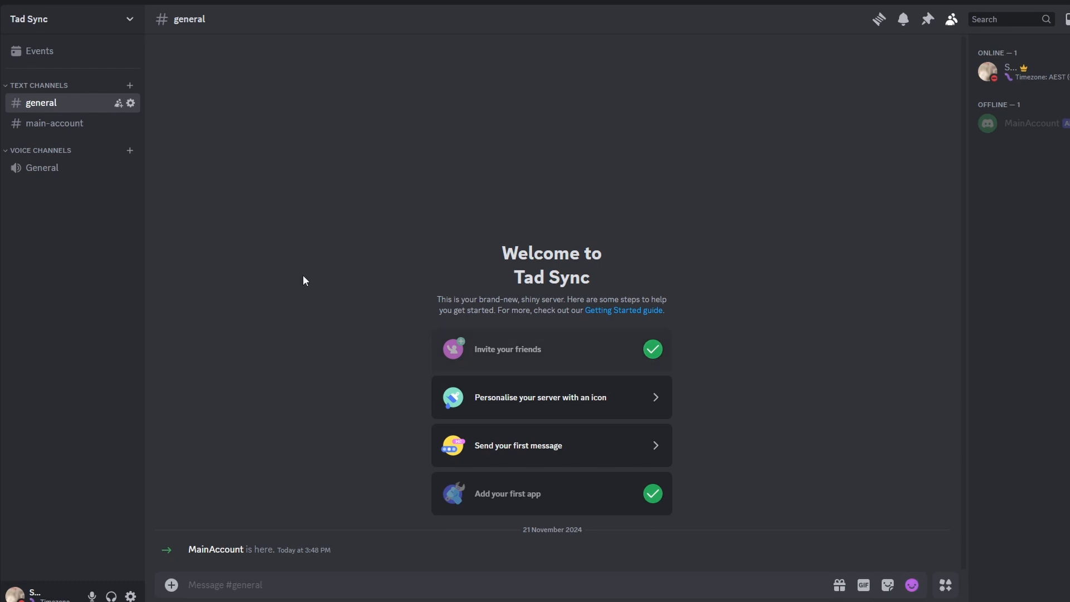
- Open the #main-account channel in the Tad Sync server
{"action": "left_click", "coordinate": [55, 123]}
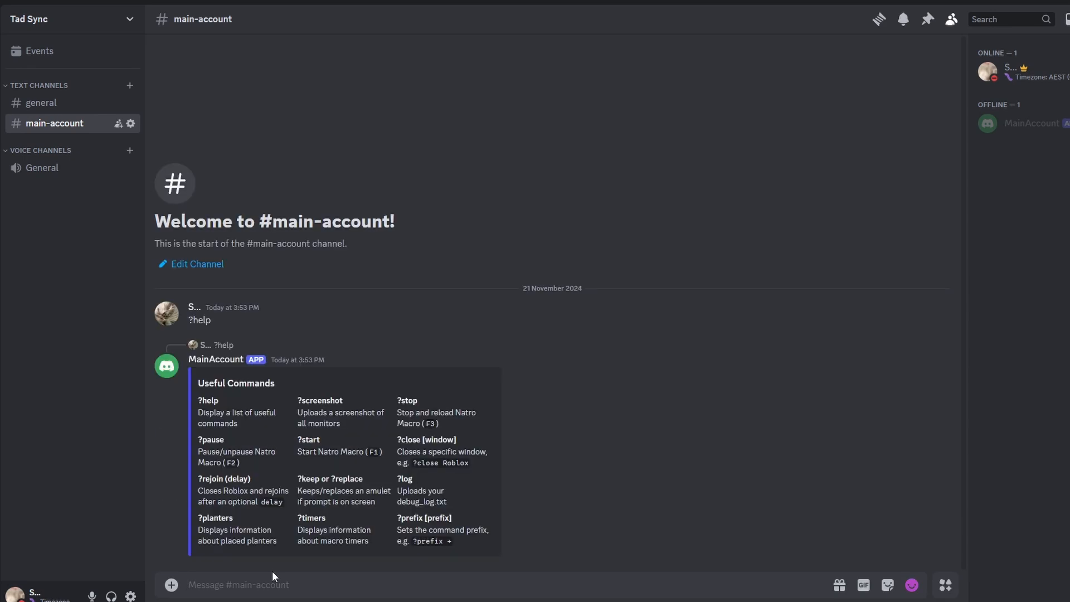
{"action": "mouse_move", "coordinate": [527, 558]}
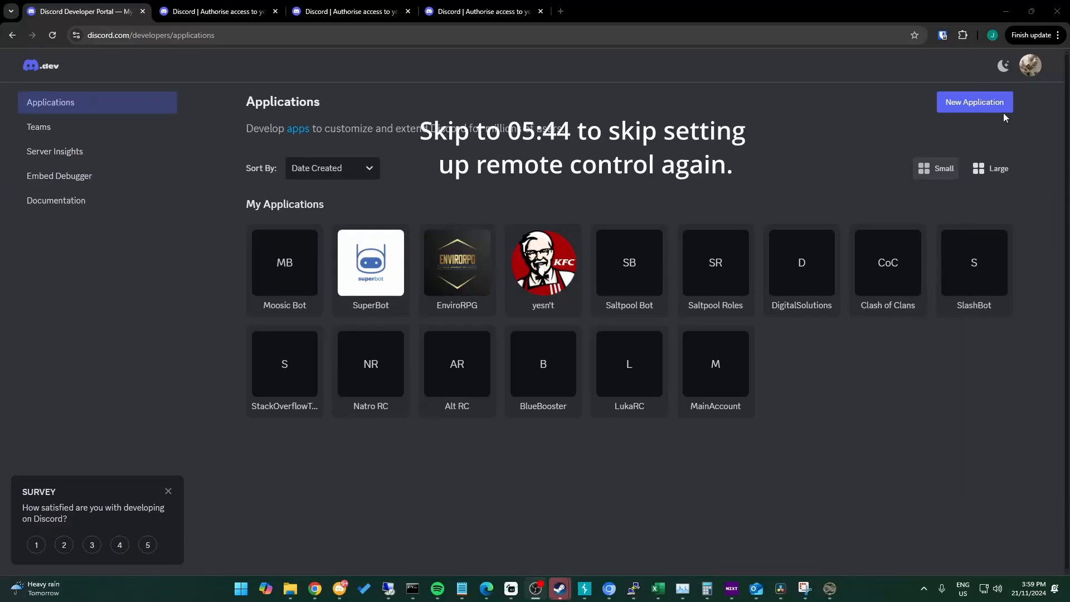
- Create a new Developer Portal application named AltAccount and view its Bot settings
{"action": "left_click", "coordinate": [974, 102]}
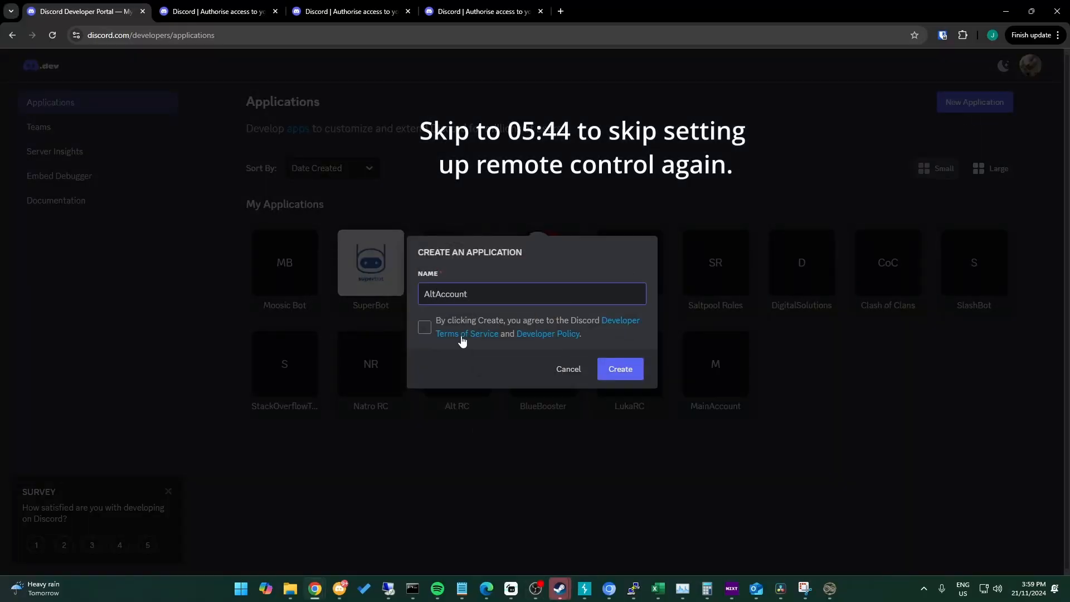
{"action": "left_click", "coordinate": [618, 368]}
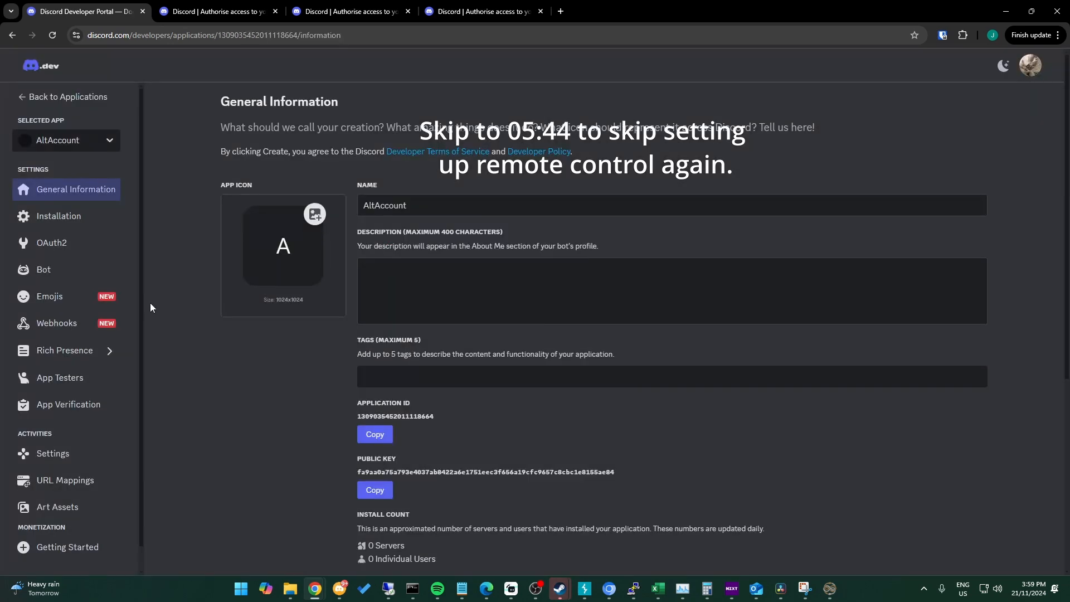
{"action": "left_click", "coordinate": [43, 268]}
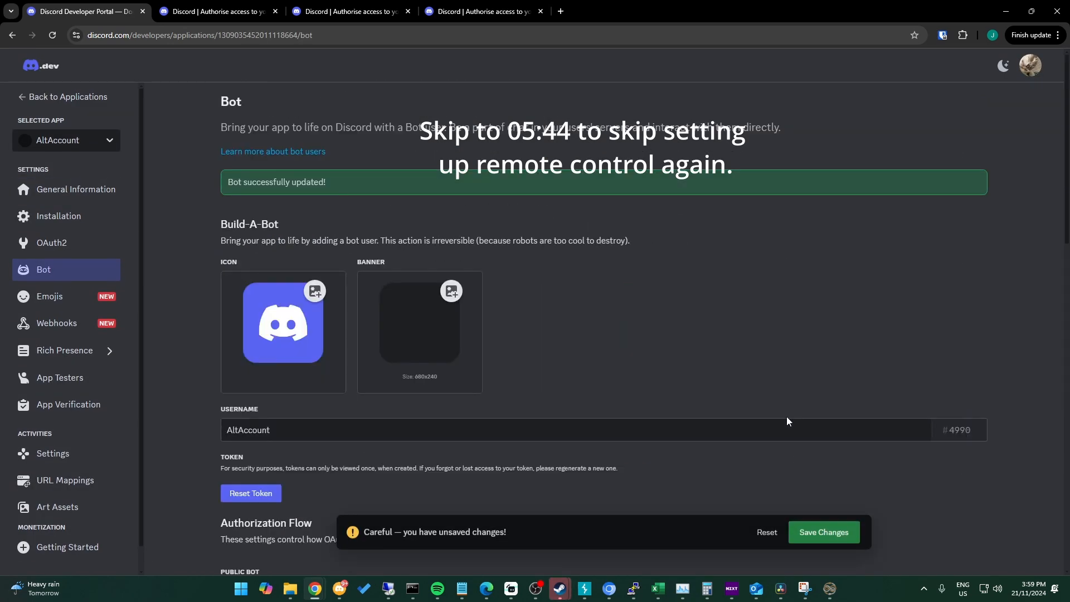
- Save the bot scope with message and file permissions, and authorise AltAccount on Tad Sync
{"action": "left_click", "coordinate": [250, 492]}
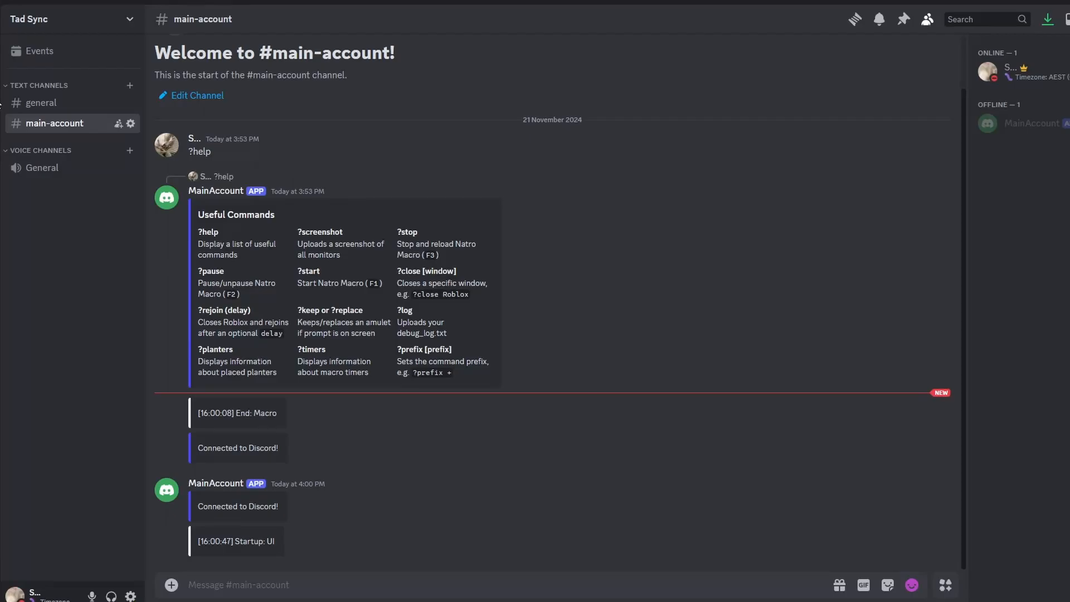
{"action": "left_click", "coordinate": [49, 144]}
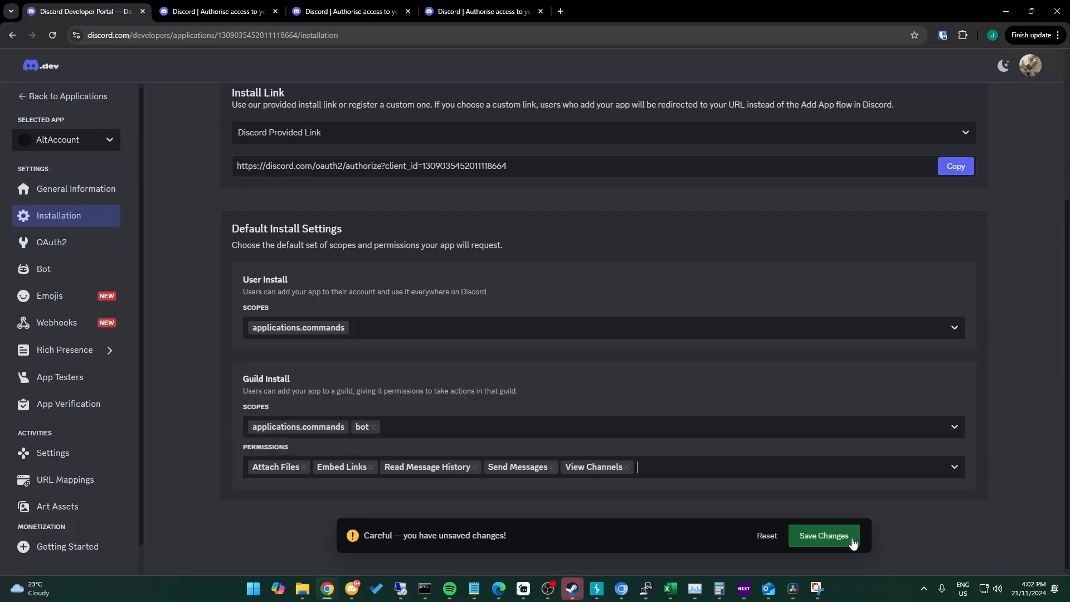
{"action": "left_click", "coordinate": [954, 166]}
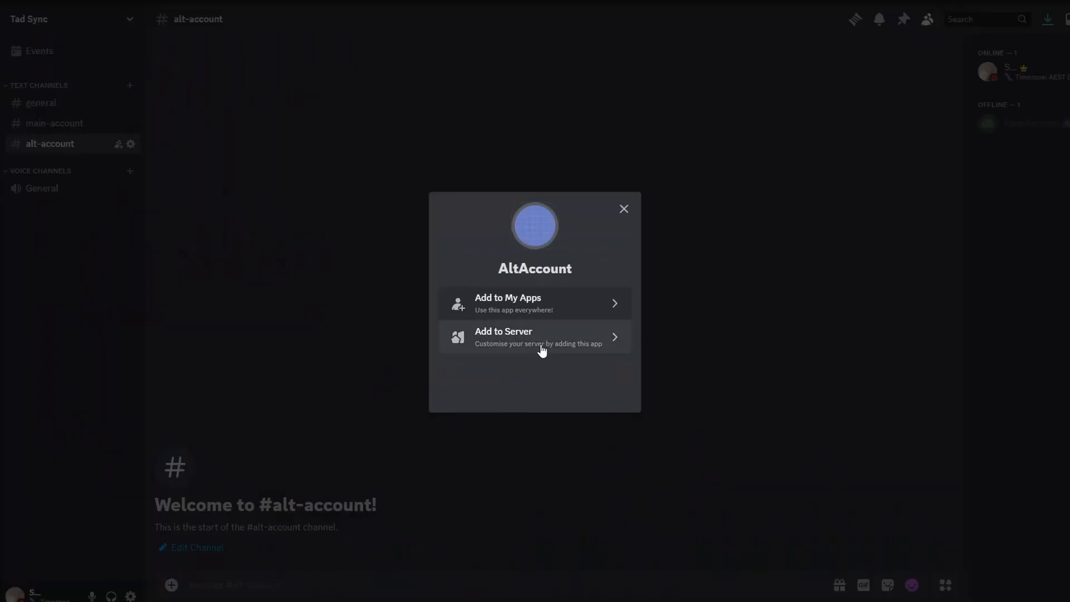
{"action": "left_click", "coordinate": [535, 336]}
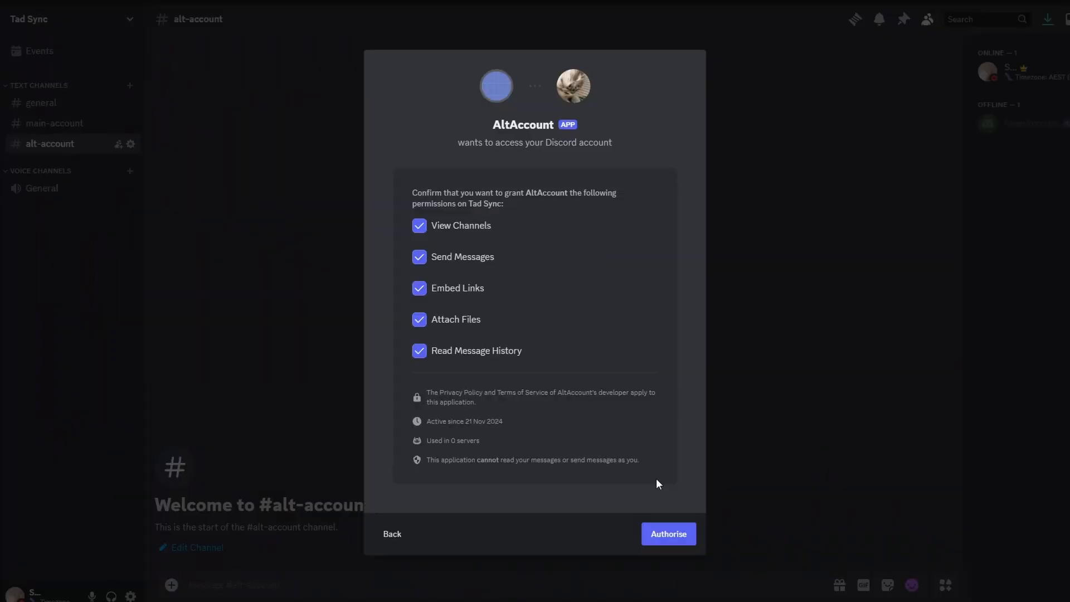
{"action": "left_click", "coordinate": [668, 534]}
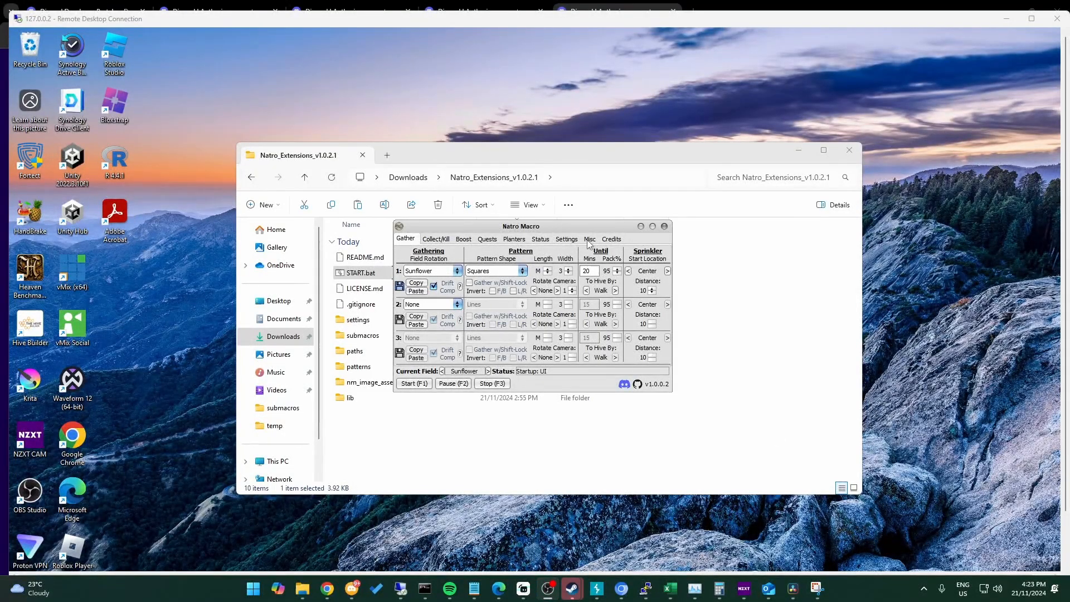
- Under Misc > Field Following, tick Enabled and set Follow Mode to Leader
{"action": "left_click", "coordinate": [589, 239]}
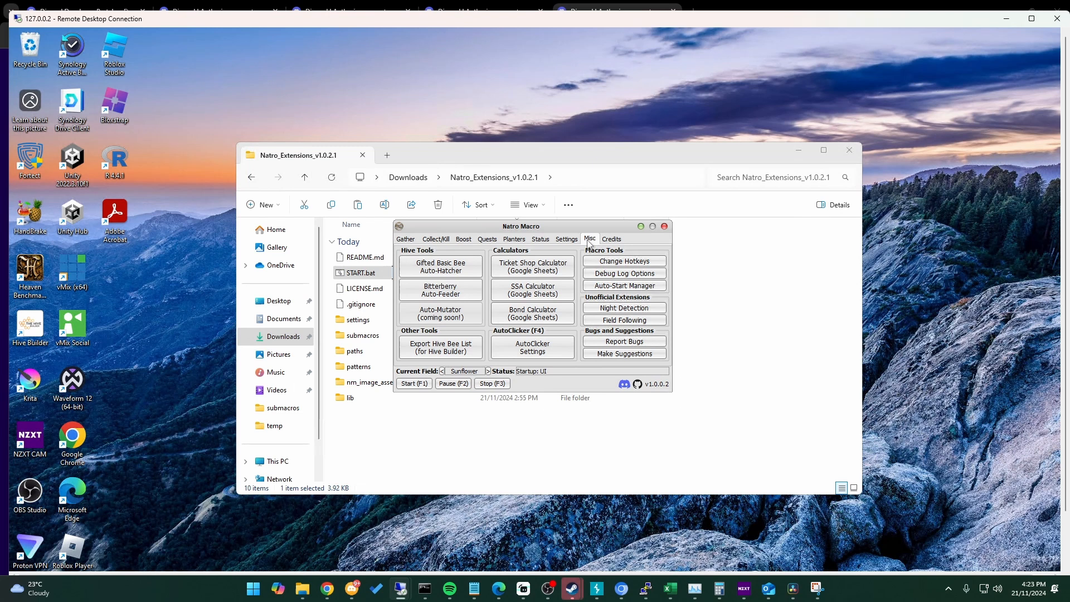
{"action": "left_click", "coordinate": [622, 320]}
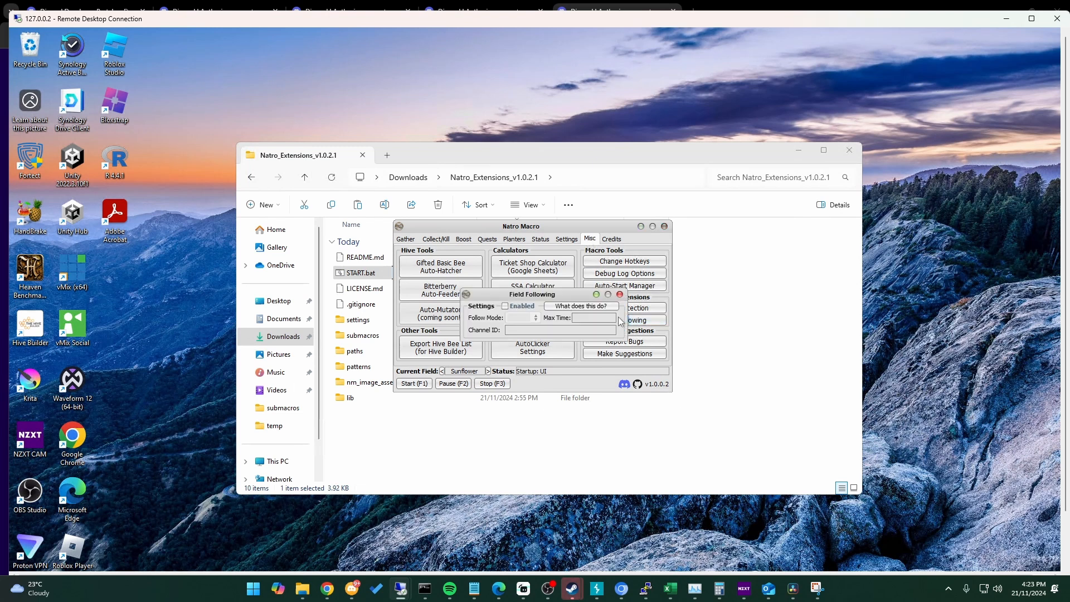
{"action": "left_click", "coordinate": [505, 305]}
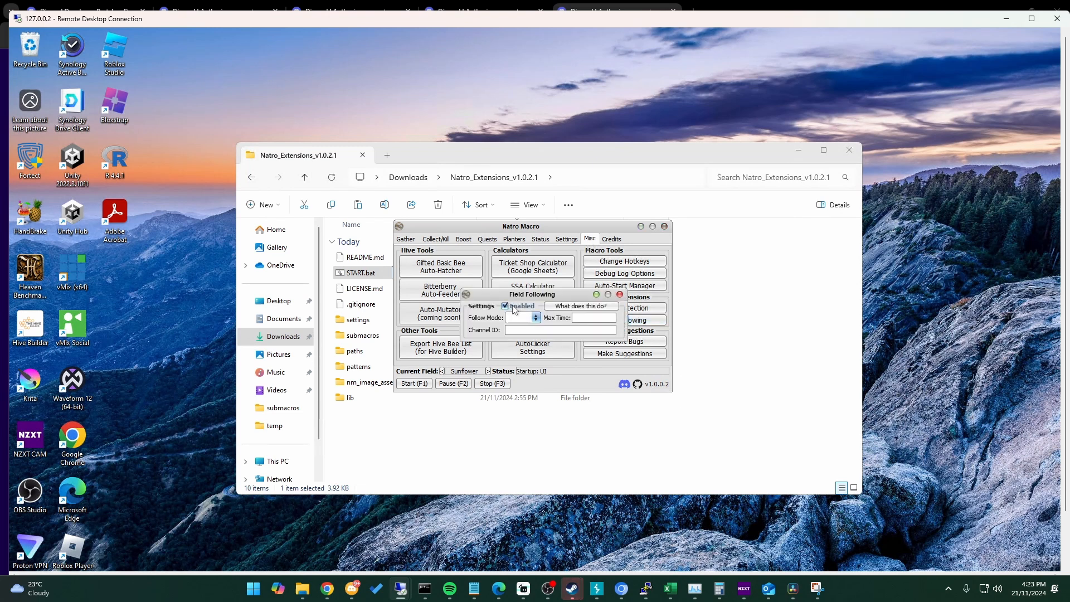
{"action": "left_click", "coordinate": [535, 319]}
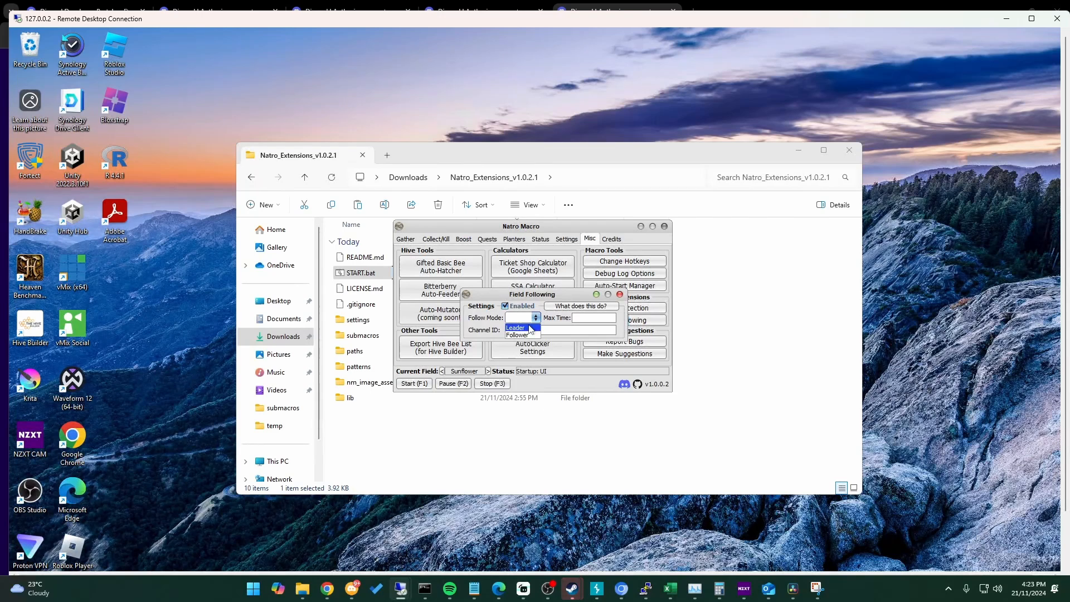
{"action": "left_click", "coordinate": [521, 327]}
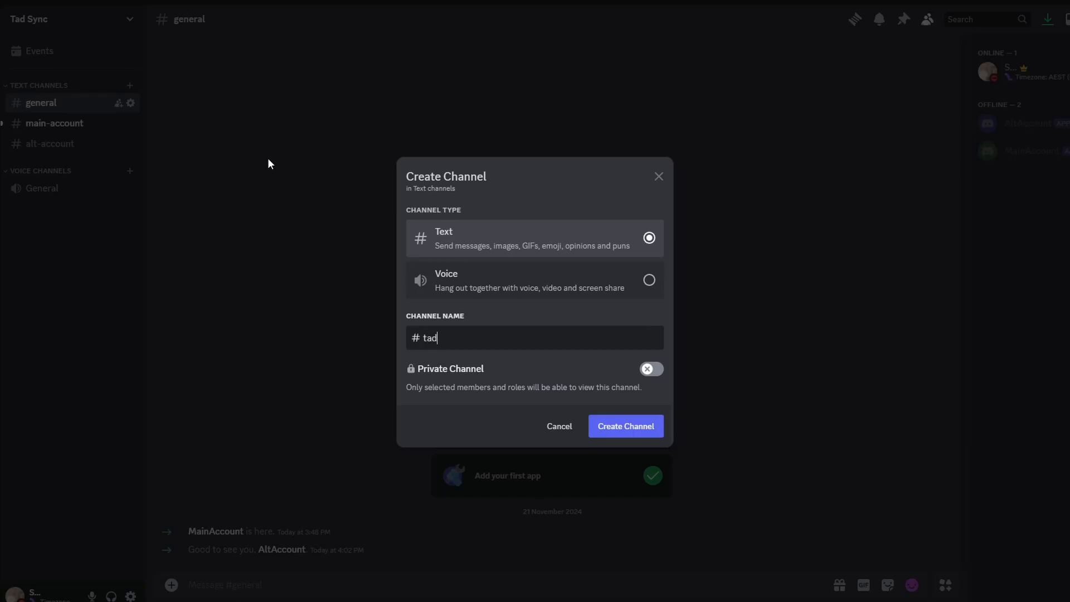
{"action": "type", "text": "-sync"}
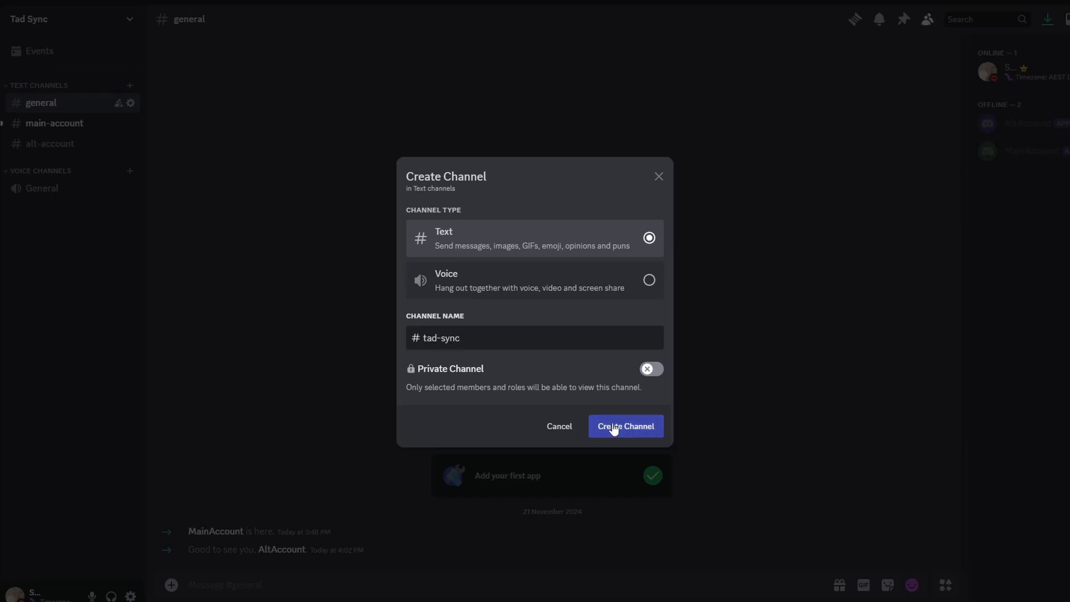
{"action": "left_click", "coordinate": [624, 426]}
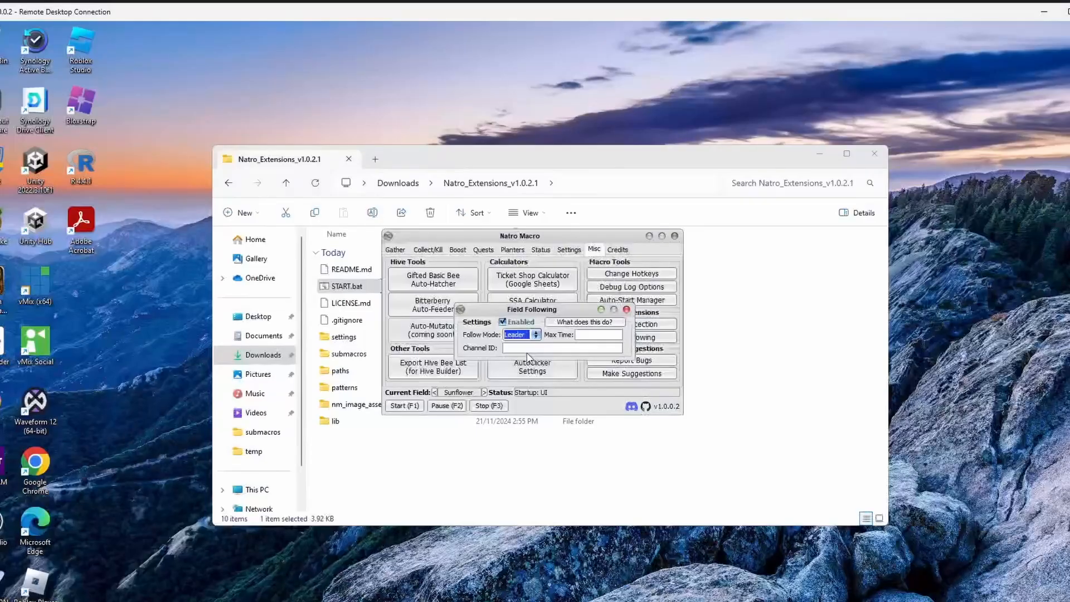
{"action": "type", "text": "1309041651490230293"}
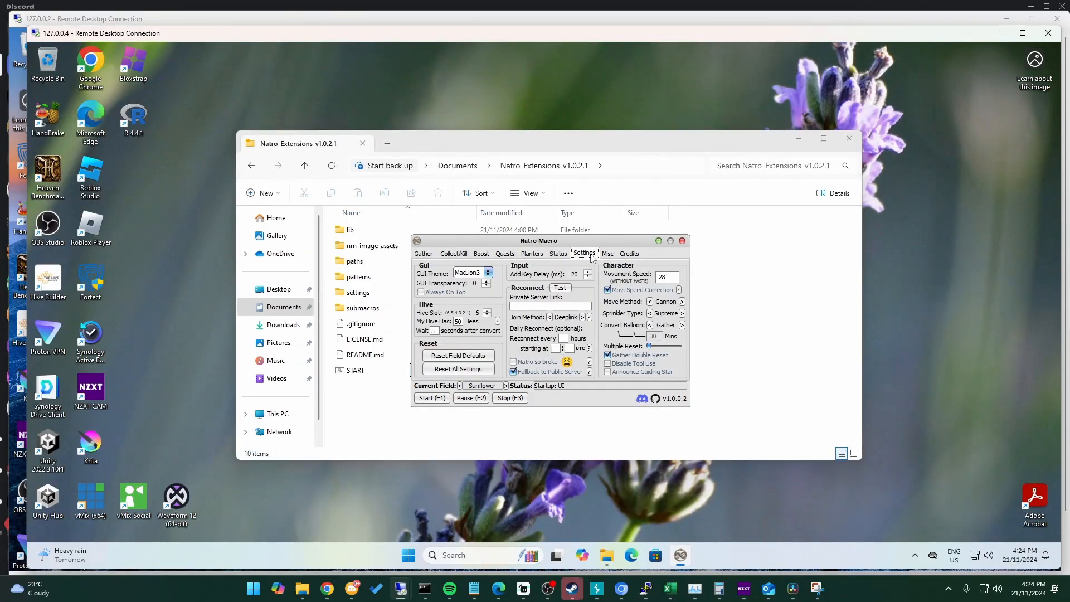
{"action": "left_click", "coordinate": [607, 253]}
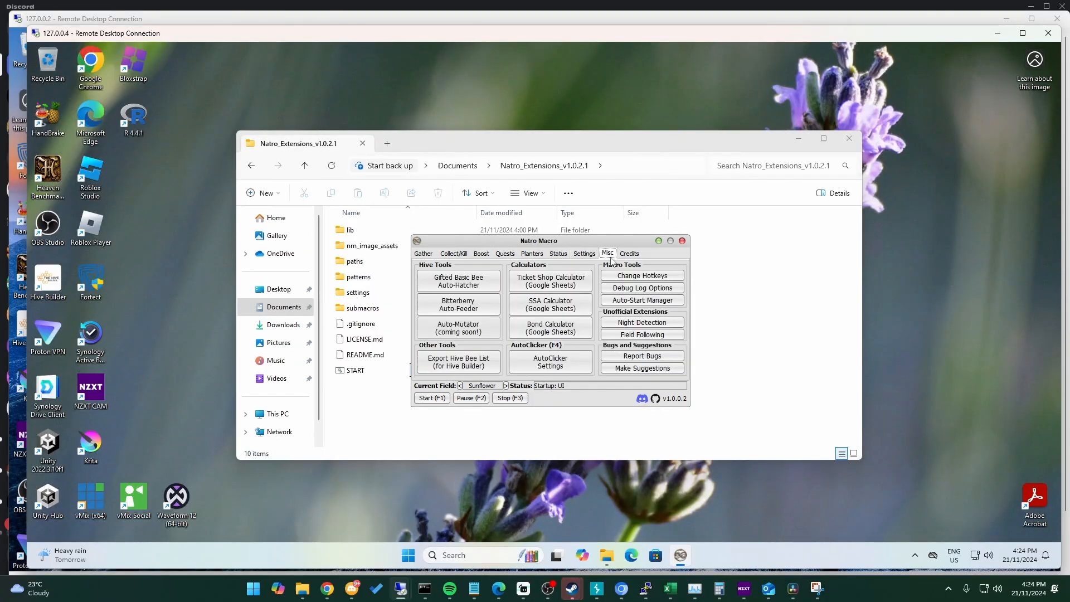
{"action": "left_click", "coordinate": [641, 334]}
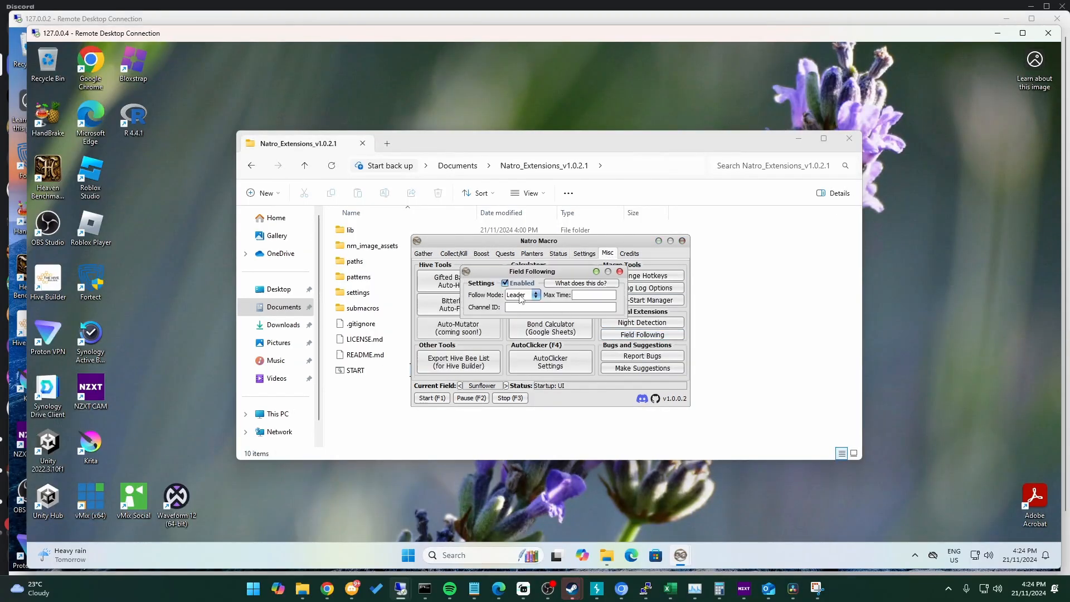
{"action": "left_click", "coordinate": [523, 294]}
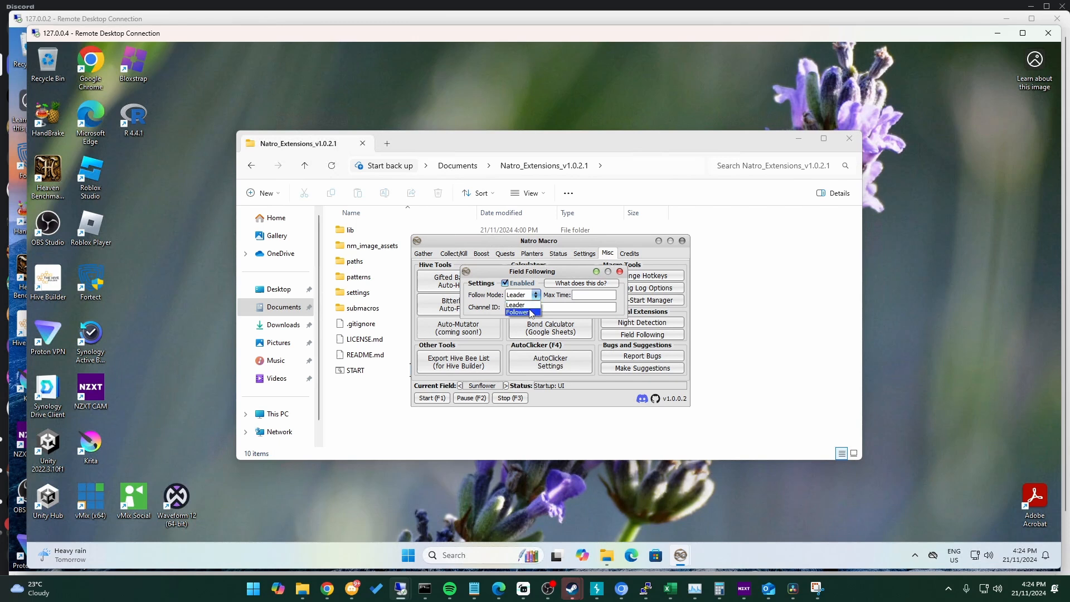
{"action": "left_click", "coordinate": [517, 312]}
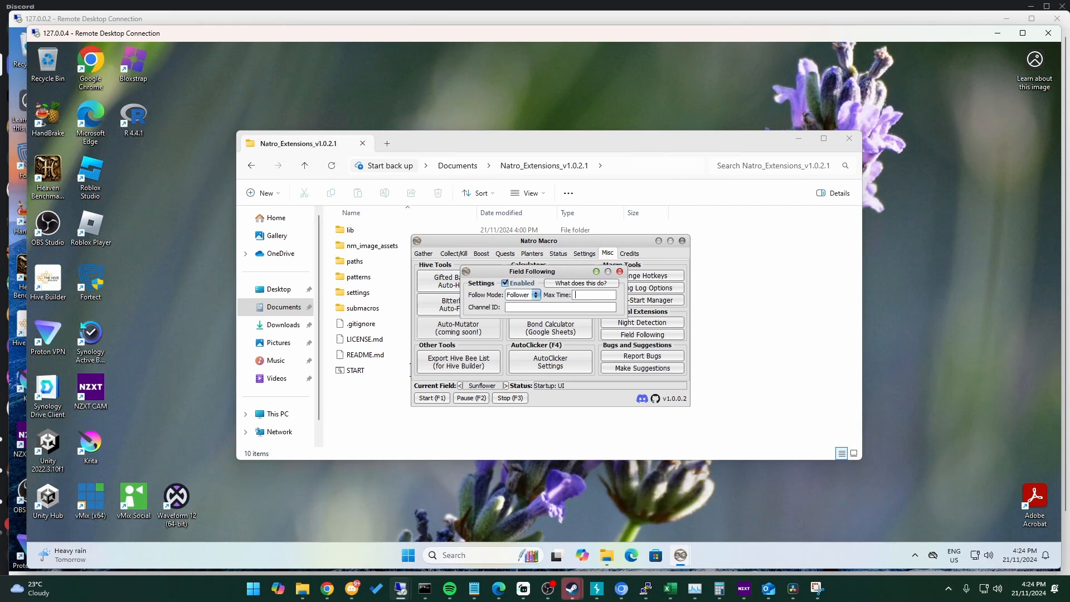
{"action": "type", "text": "900"}
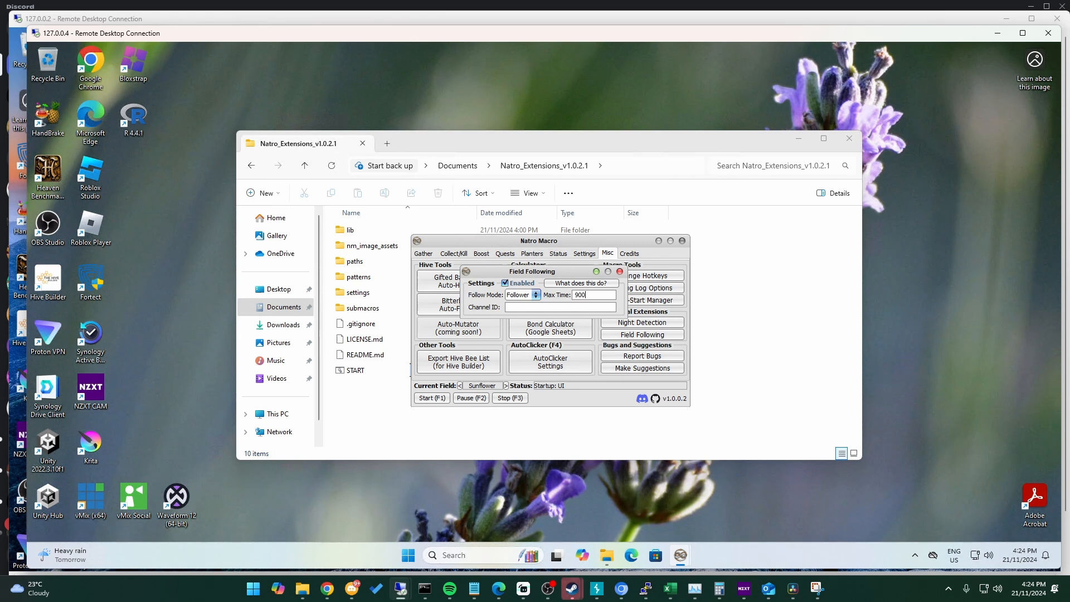
{"action": "left_click", "coordinate": [559, 306]}
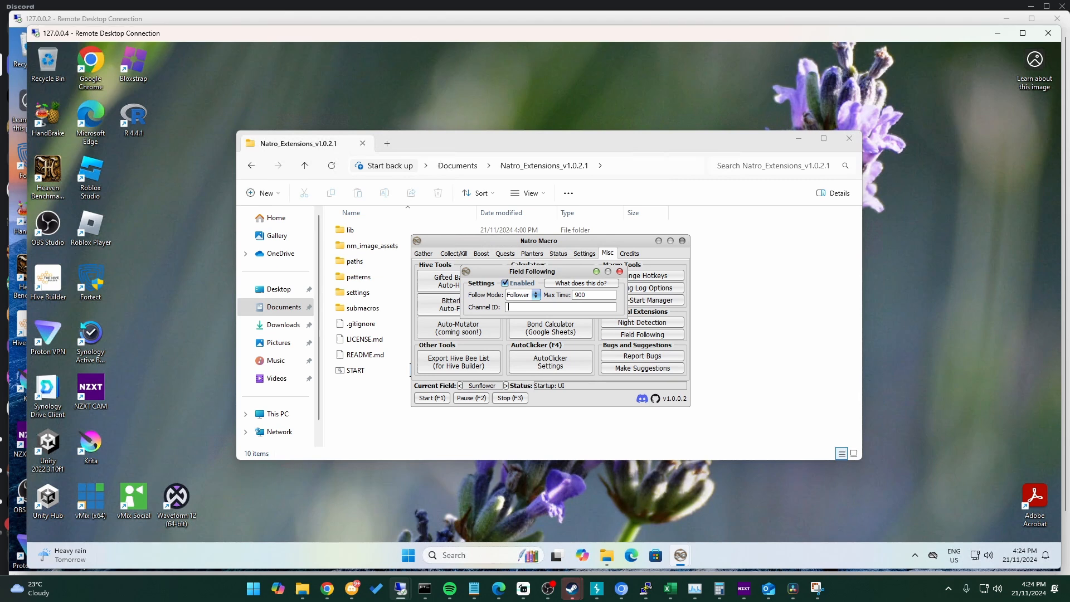
{"action": "type", "text": "1309041651490230293"}
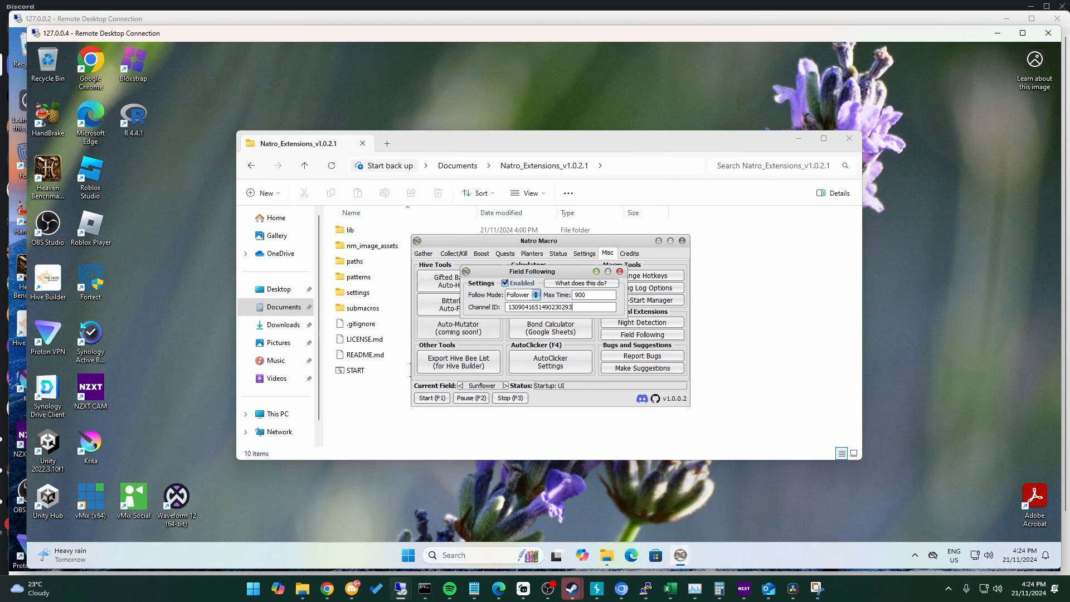